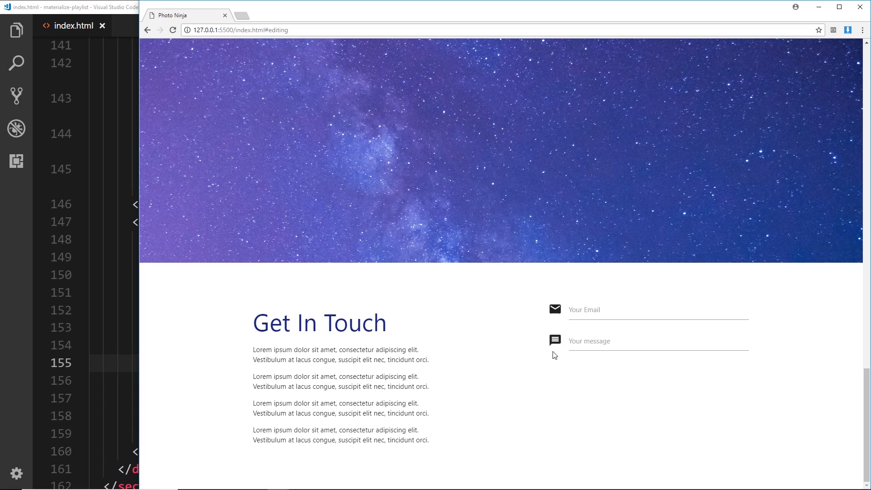
mouse_move(771, 361)
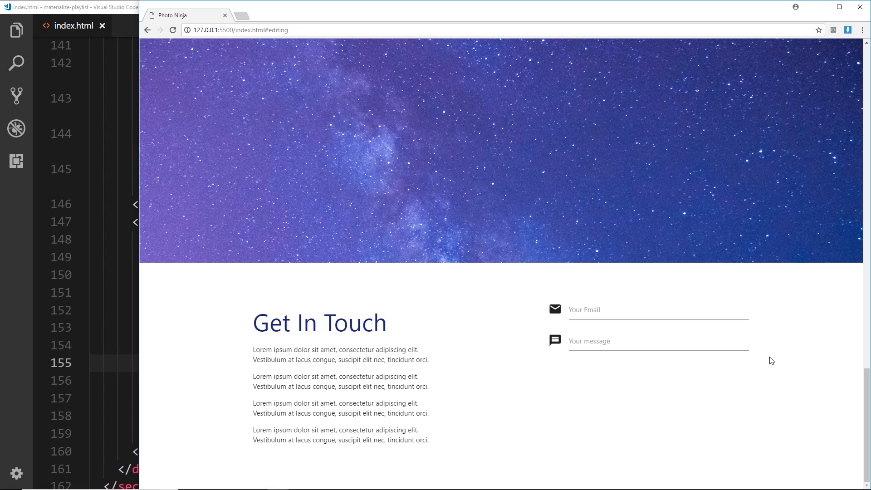
mouse_move(774, 361)
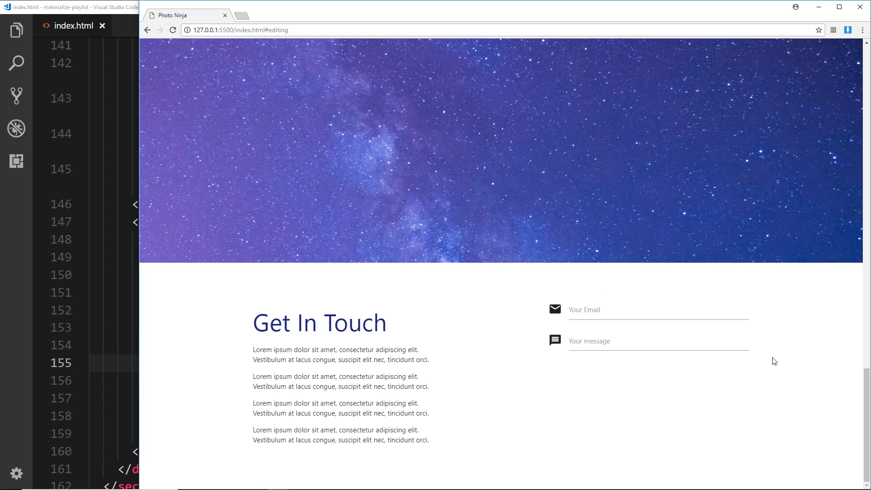
Insert a div.input-field below the message field containing a new text input element.
click(68, 9)
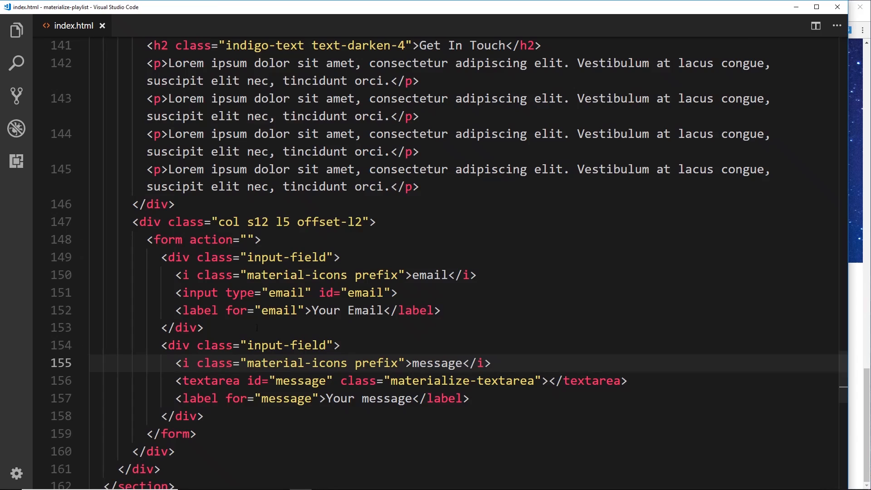
scroll(down, 3)
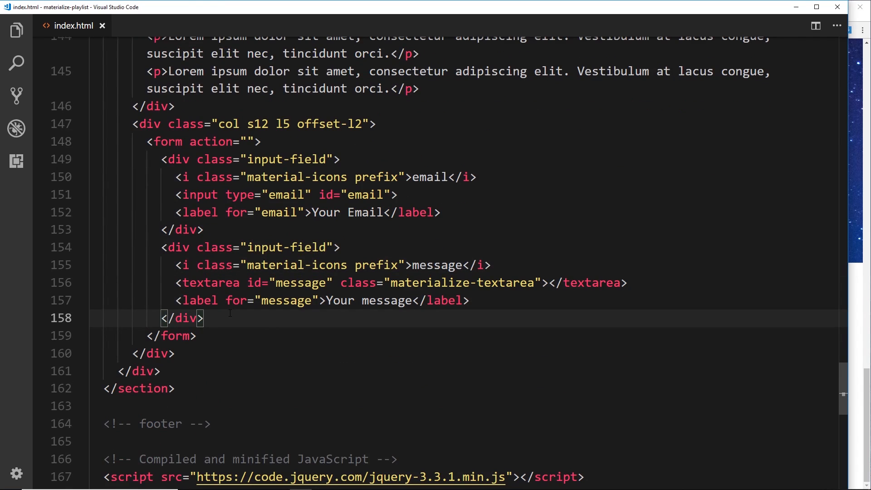
text(div.in)
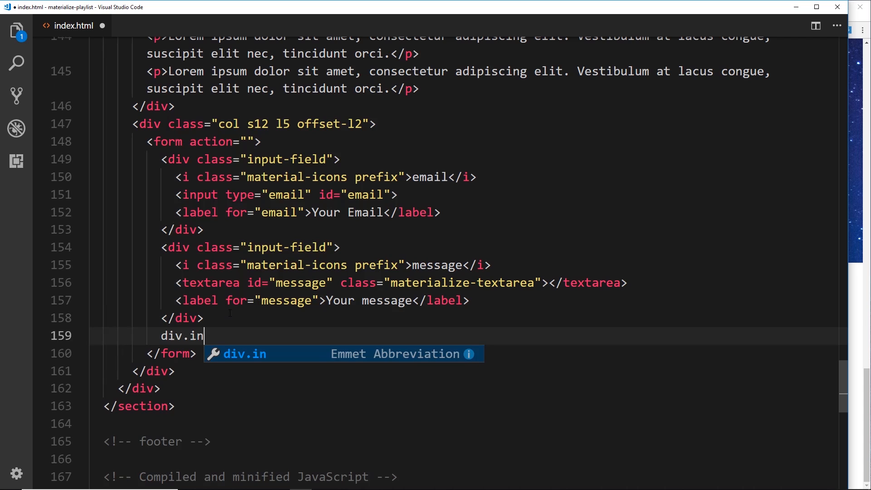
text(ut-field)
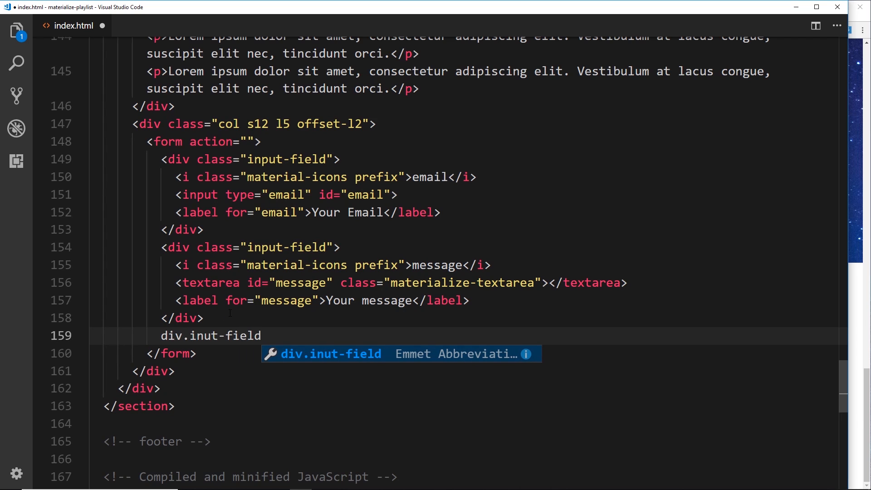
text(p)
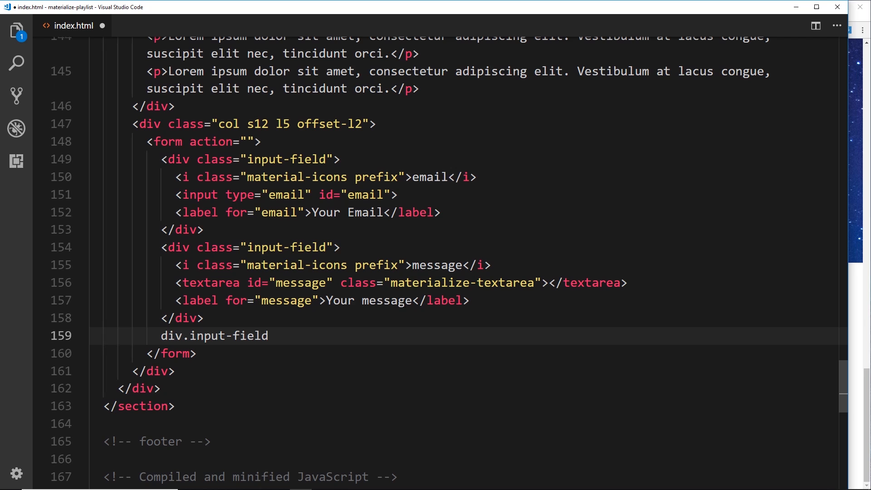
key(Tab)
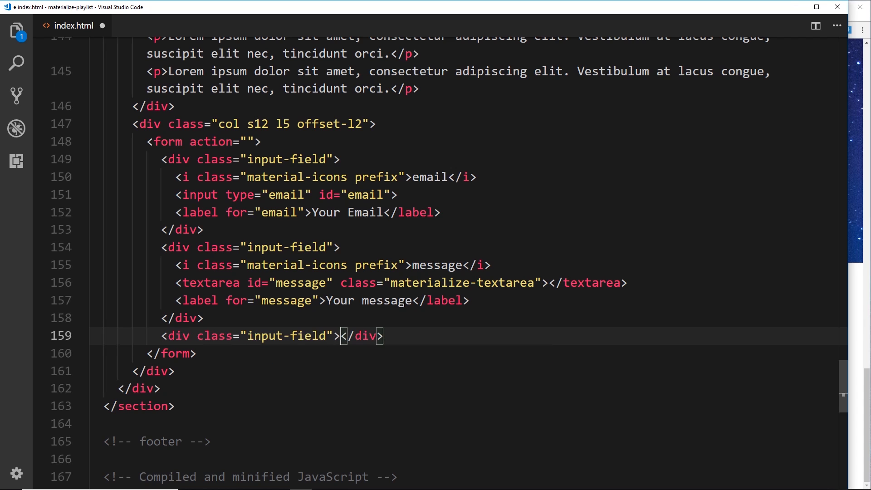
key(Enter)
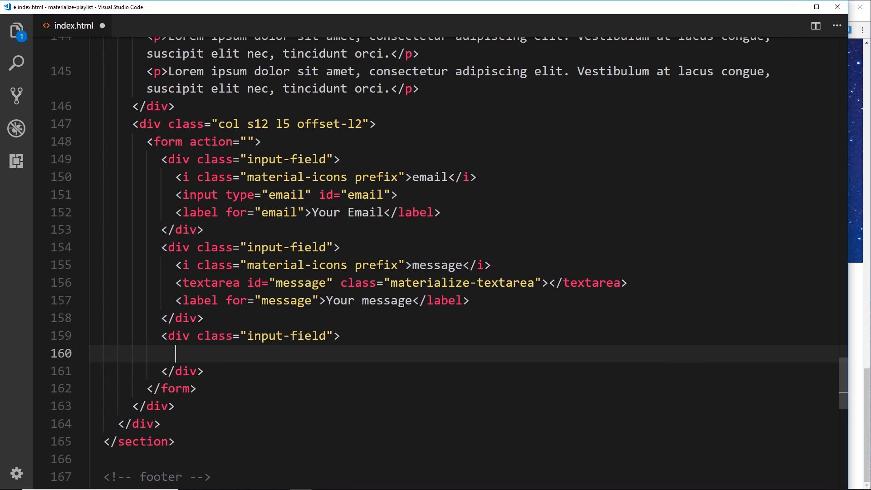
text(input)
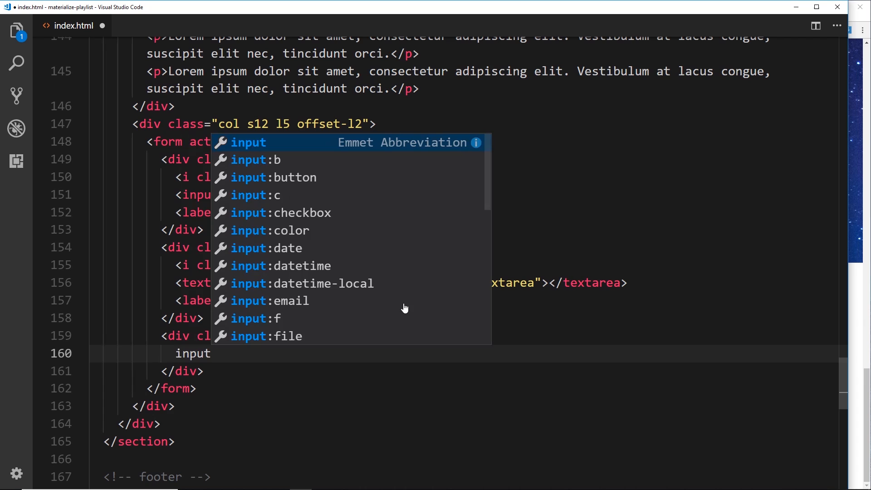
key(Tab)
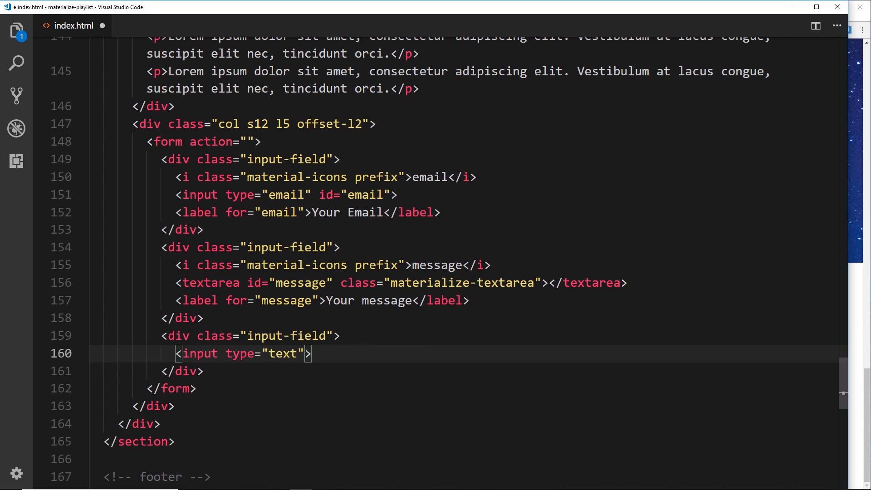
Set the input's attributes to id="date" and class="datepicker".
text(id="")
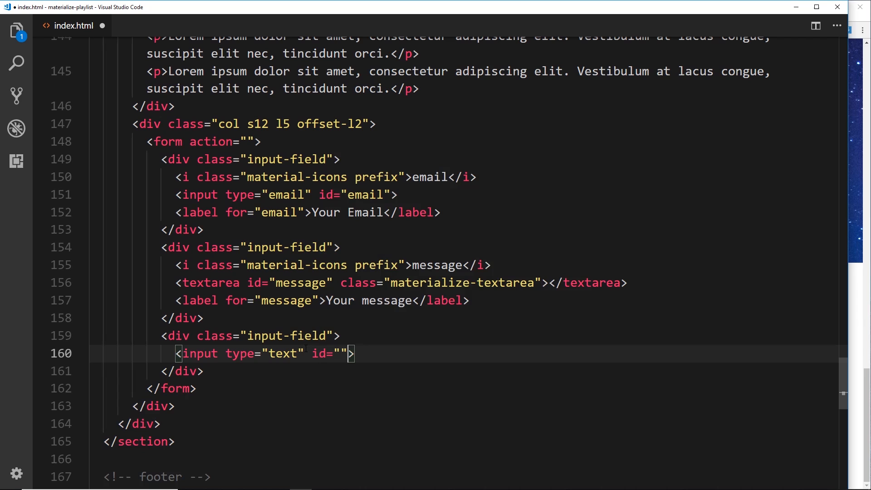
text(date)
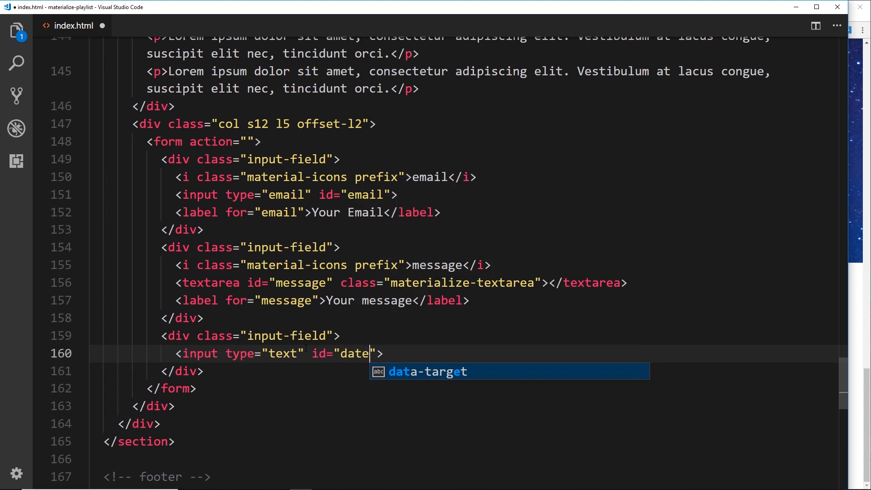
text(c)
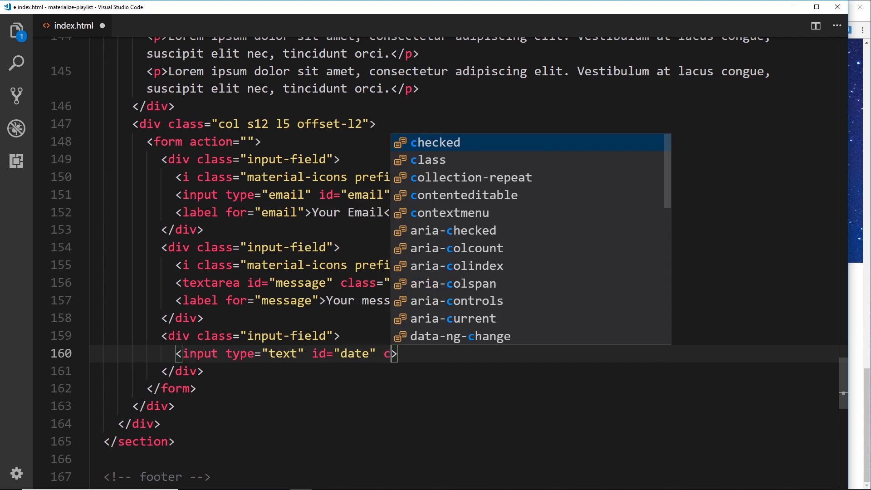
text(lass="")
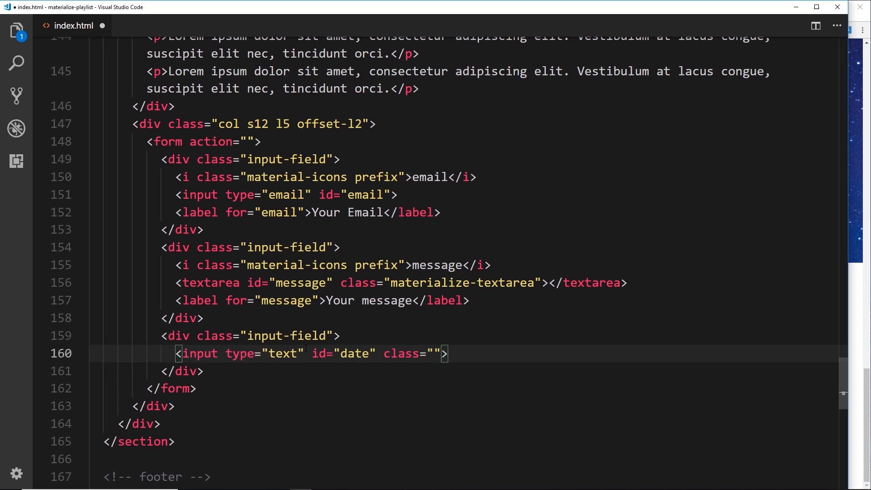
text(datepicker)
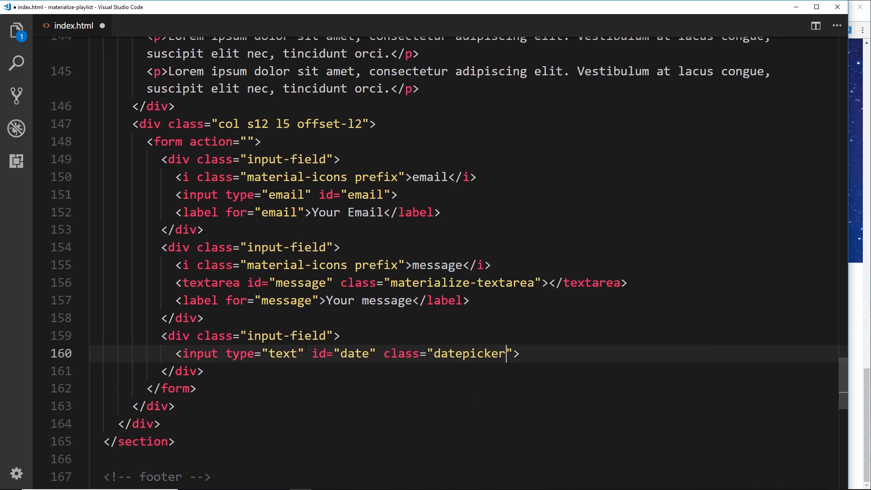
double_click(342, 353)
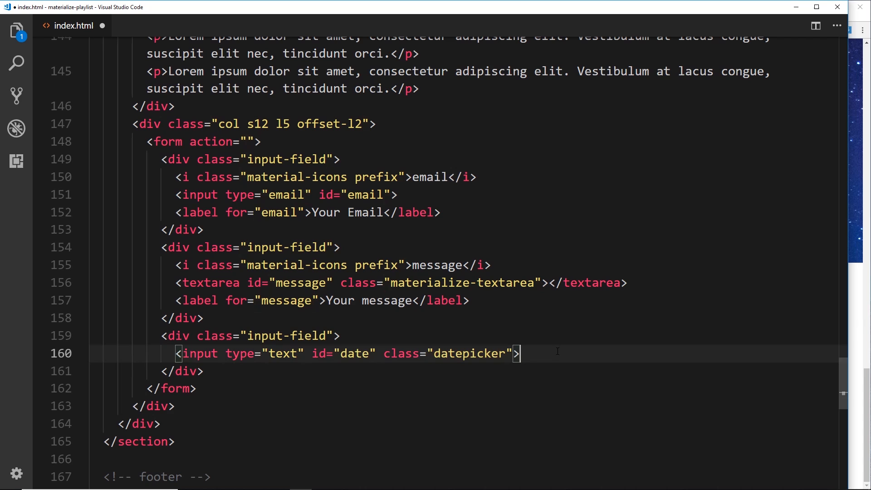
Add a label for="date" reading "Choose a date you need me for...".
key(Enter)
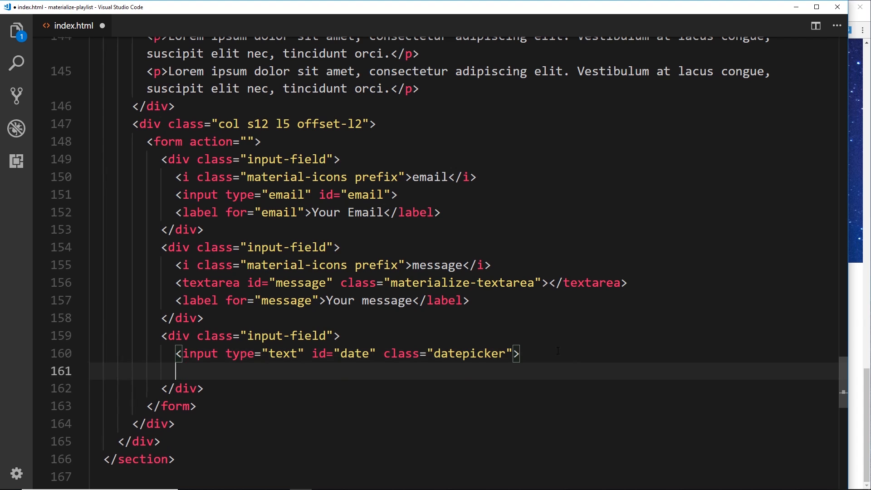
text(label for="date"></label>)
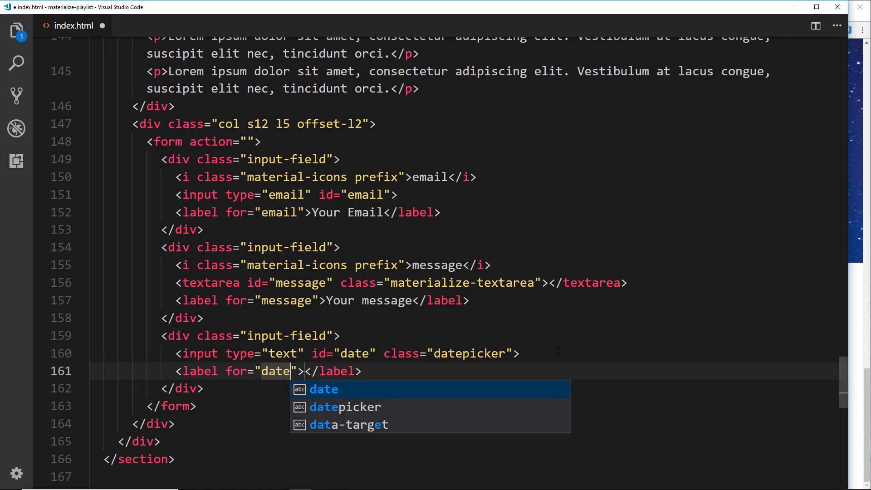
key(Escape)
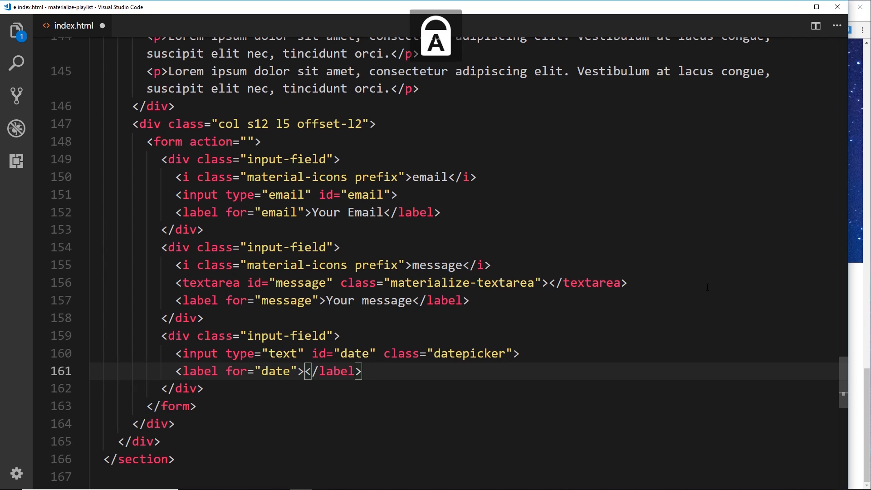
text(Choose a)
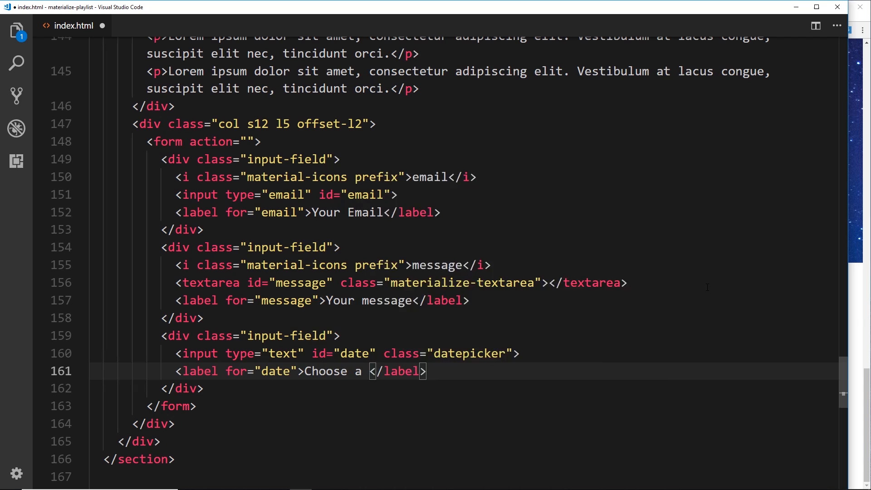
text(date you need)
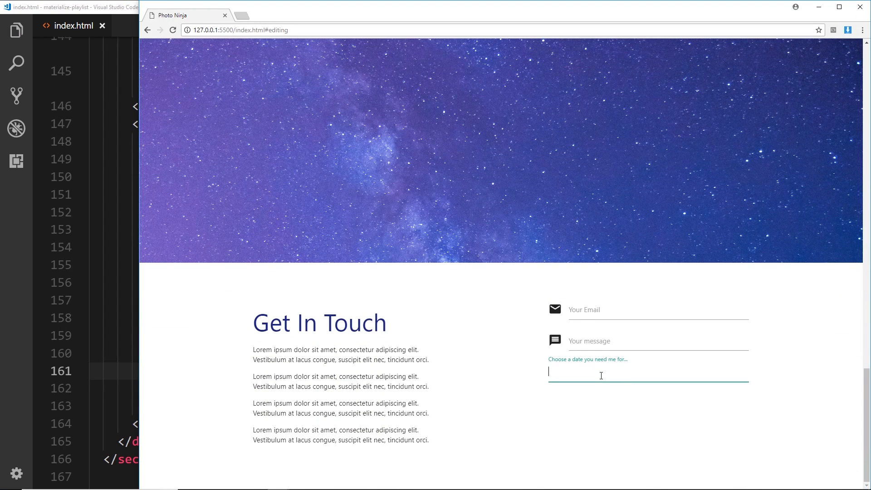
mouse_move(629, 407)
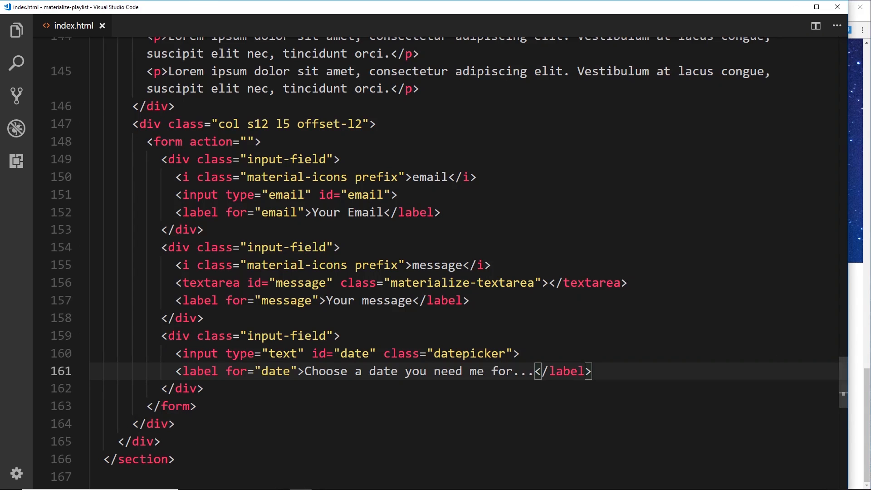
Initialise $('.datepicker').datepicker({}) with an empty options object and closing semicolon.
scroll(down, 3)
text($()
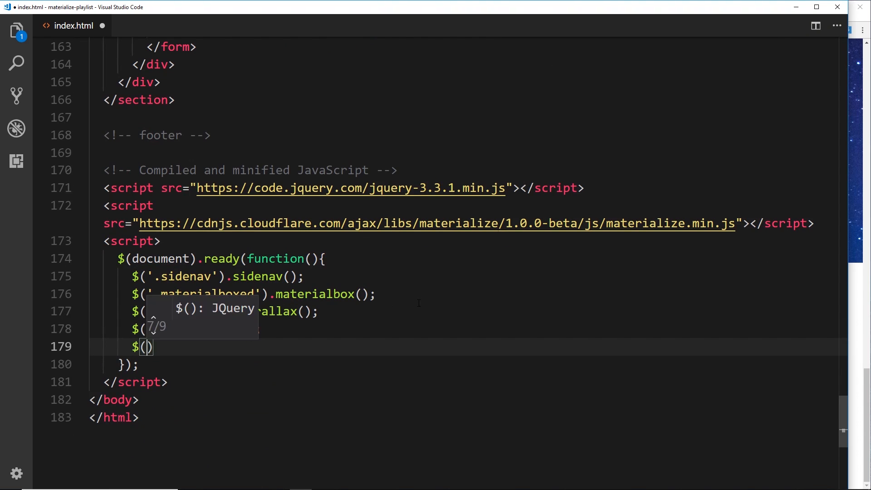
text('.datepi')
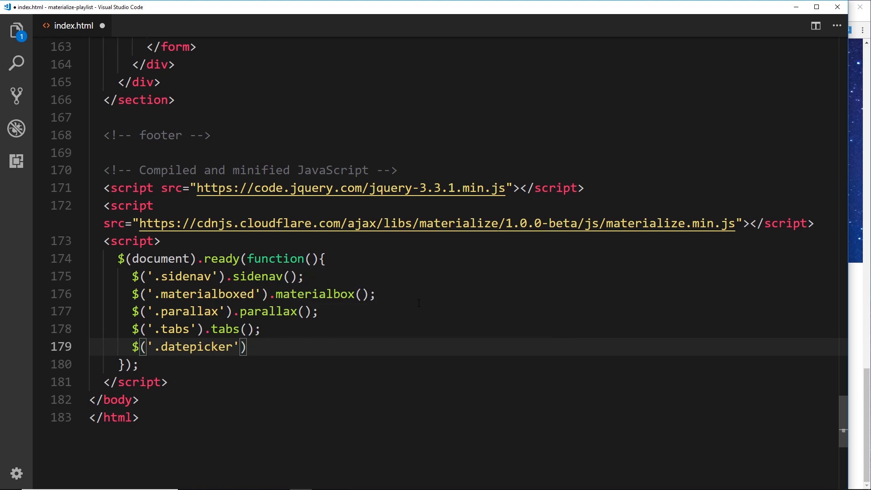
text(.datepicker)
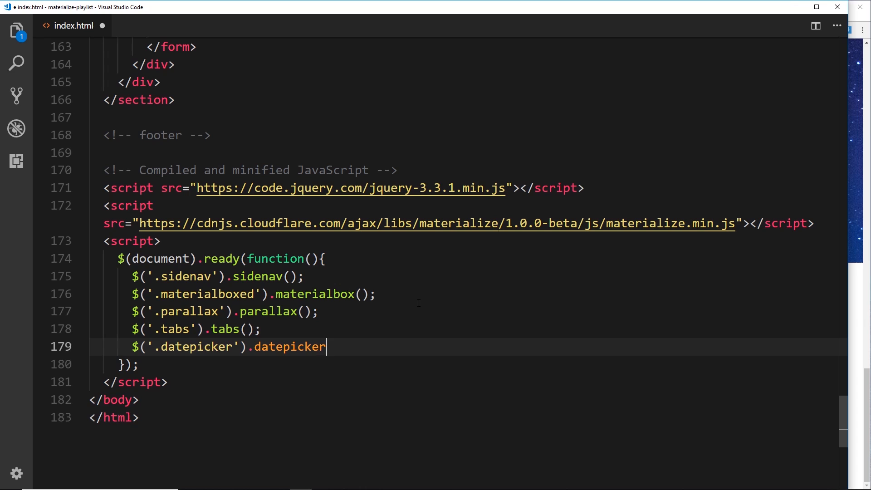
text(())
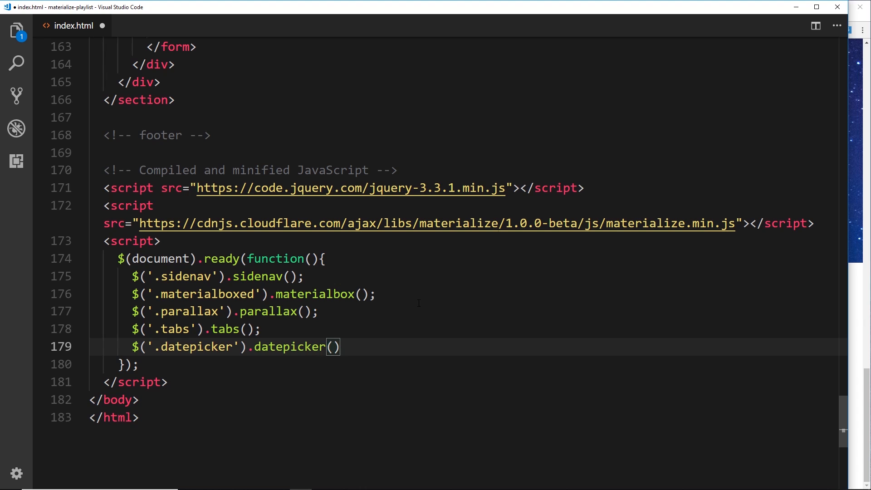
text({)
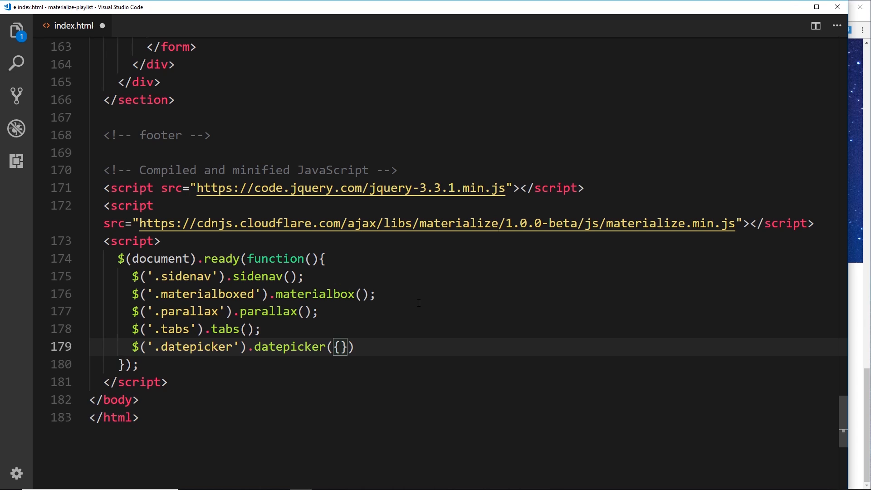
key(Enter)
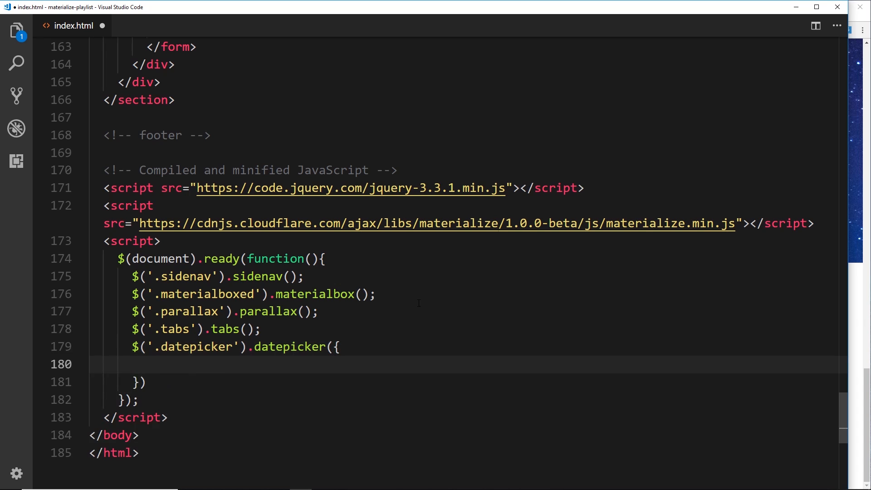
text(;)
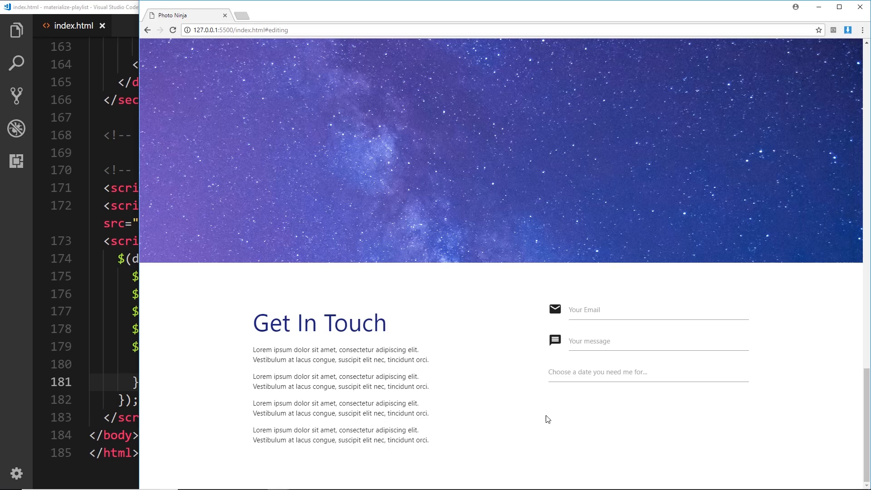
In Chrome, pick Aug 16, 2018 from the datepicker and confirm it into the field.
click(598, 371)
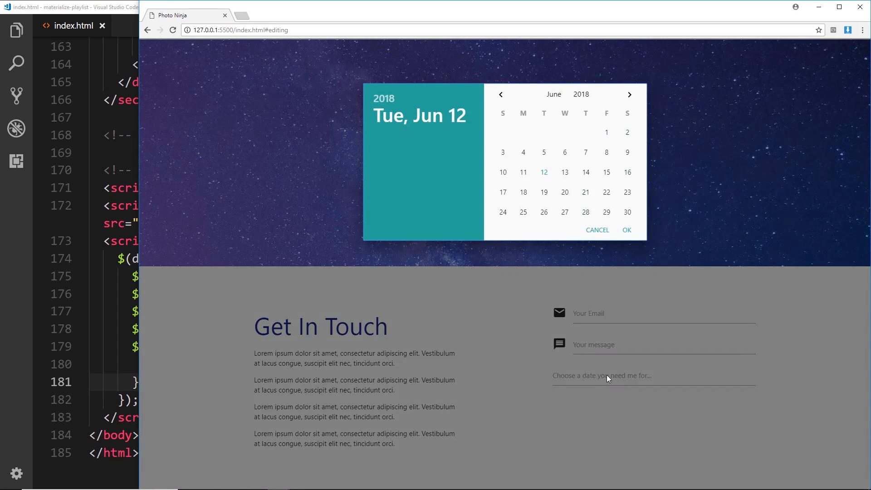
mouse_move(608, 373)
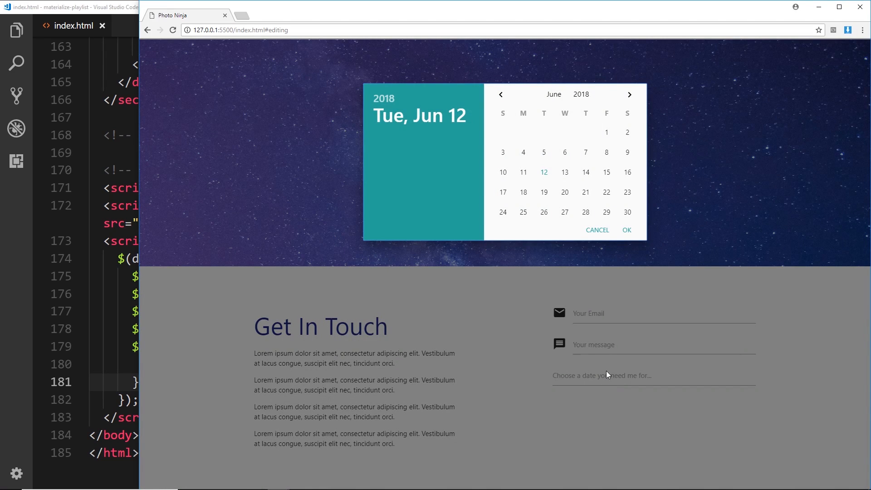
mouse_move(564, 197)
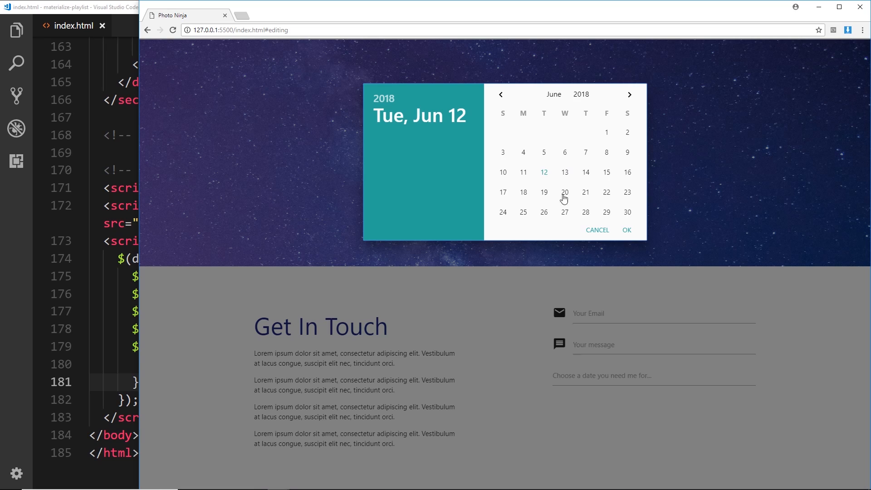
mouse_move(630, 95)
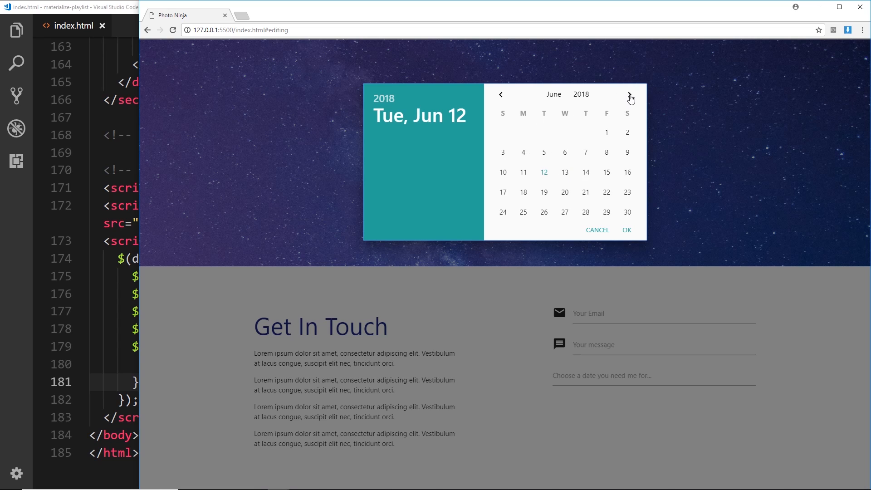
click(630, 95)
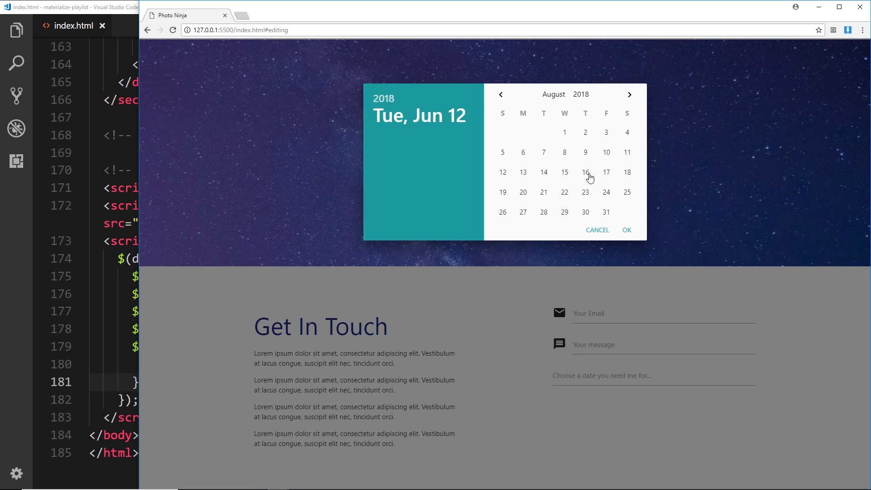
click(586, 172)
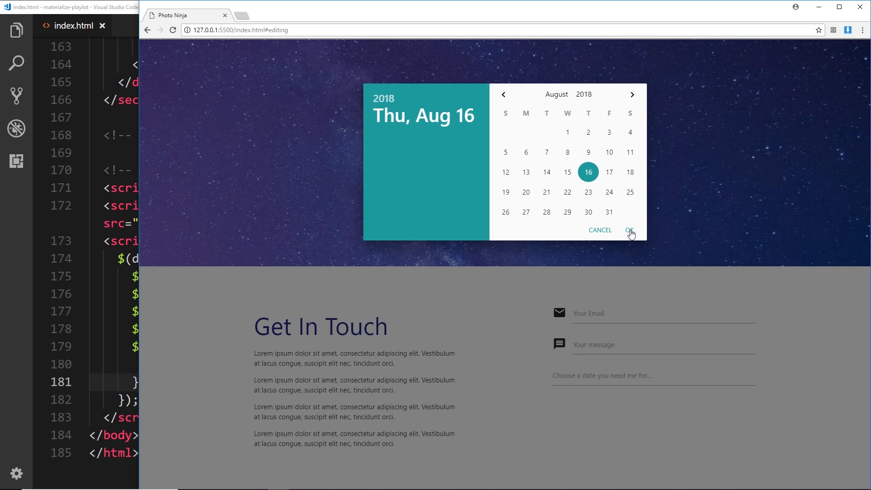
click(629, 230)
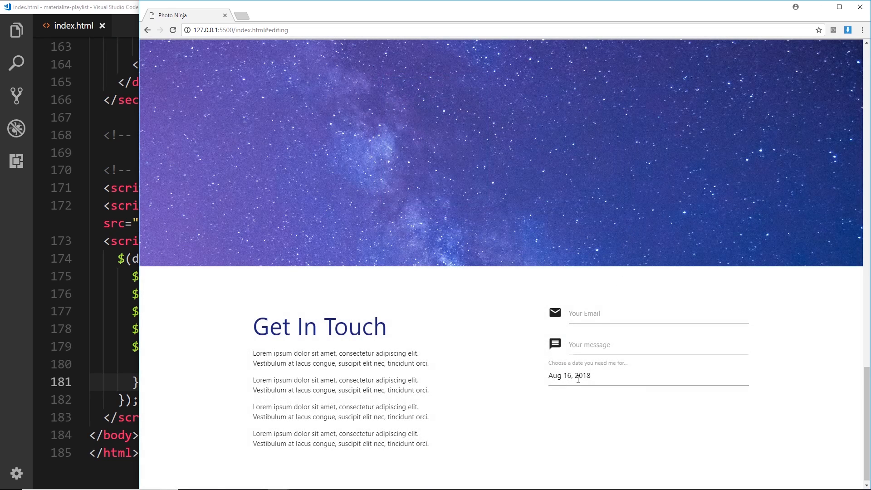
Reselect Aug 14, 2018 as the chosen date instead.
click(570, 375)
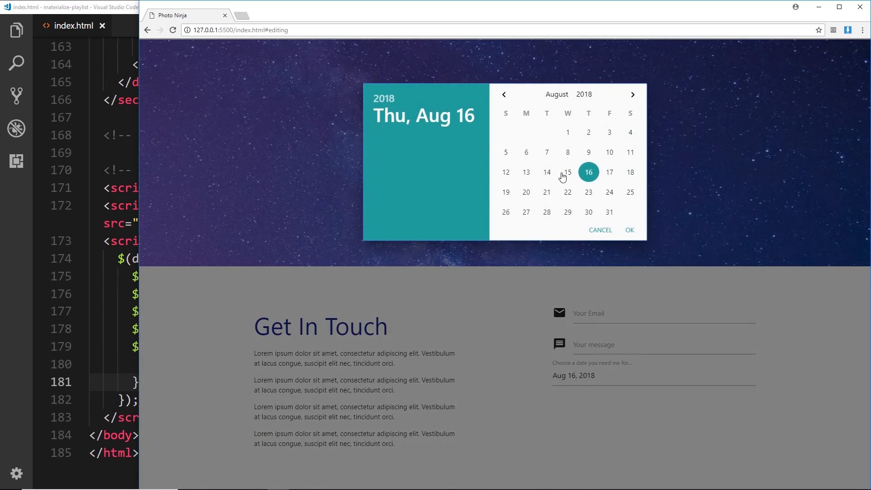
click(545, 172)
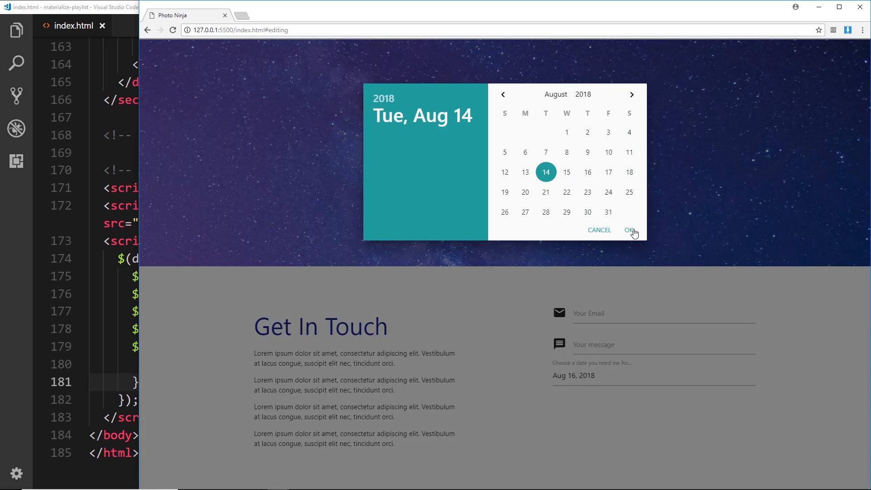
click(629, 231)
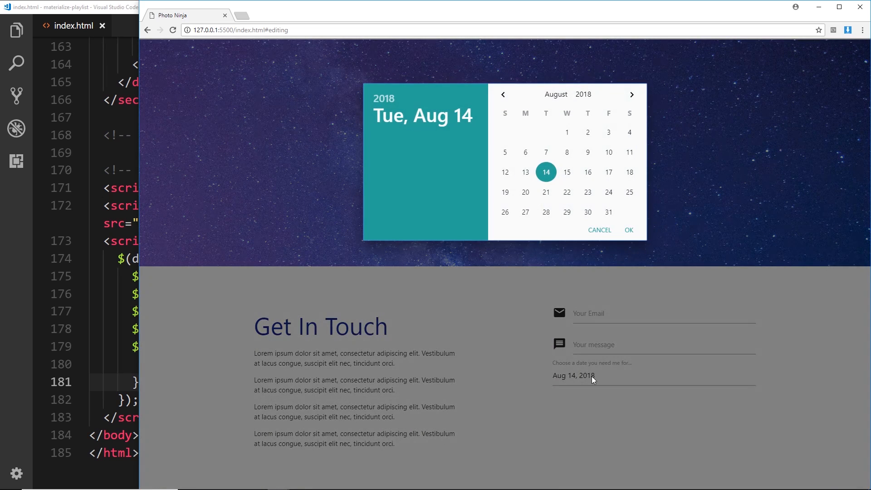
mouse_move(606, 110)
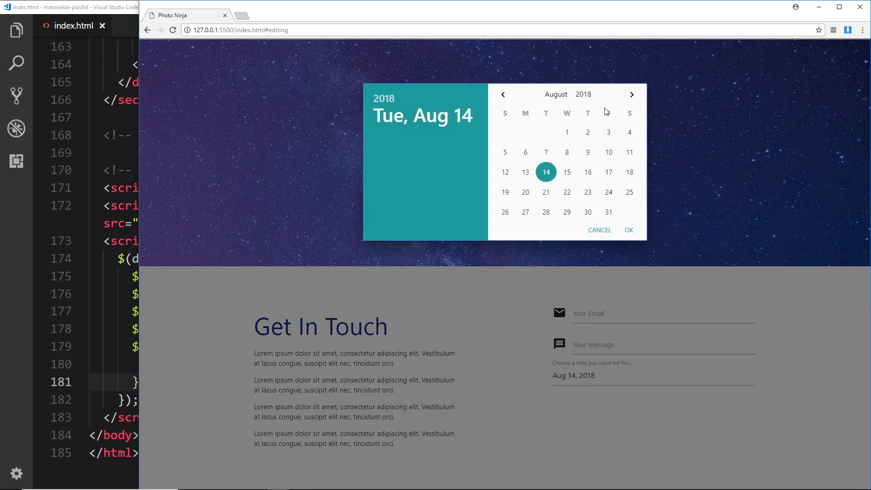
Try the month and year dropdowns, jumping the calendar to April, and reopen the picker.
click(555, 94)
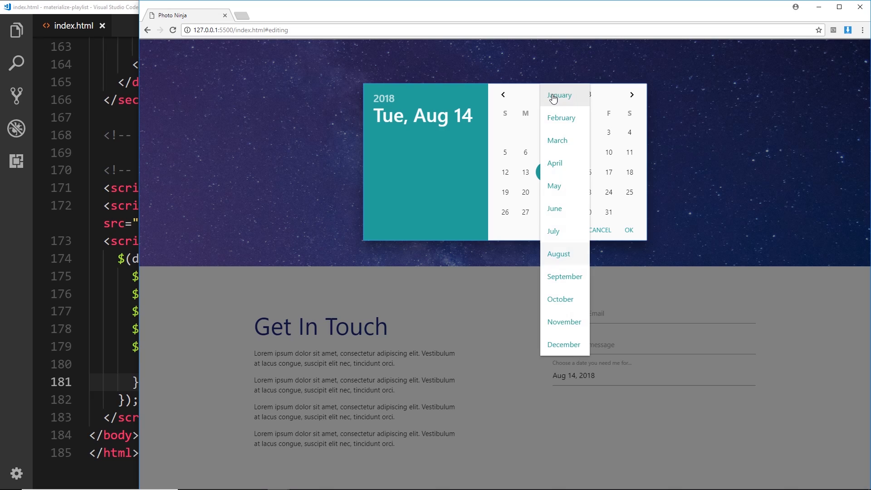
click(554, 163)
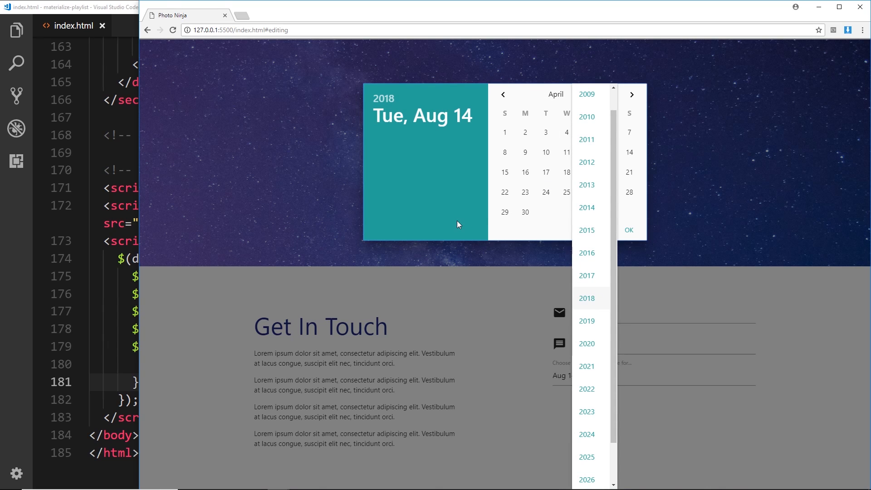
click(586, 298)
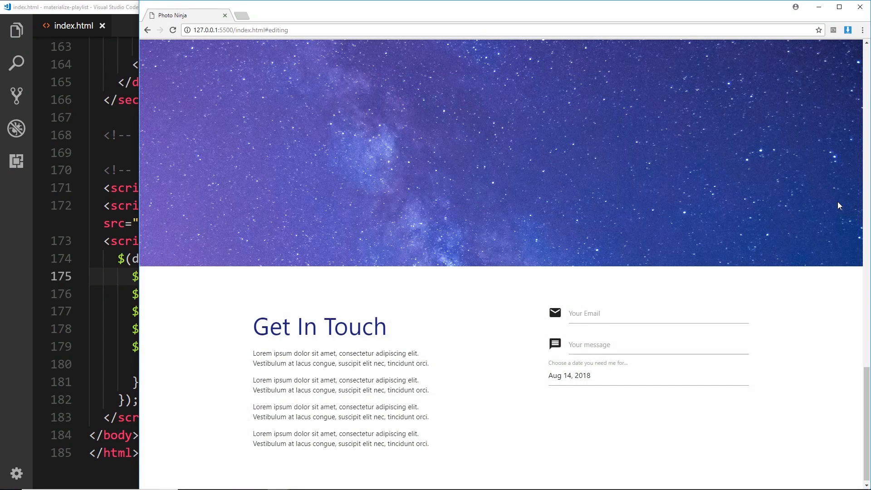
mouse_move(611, 392)
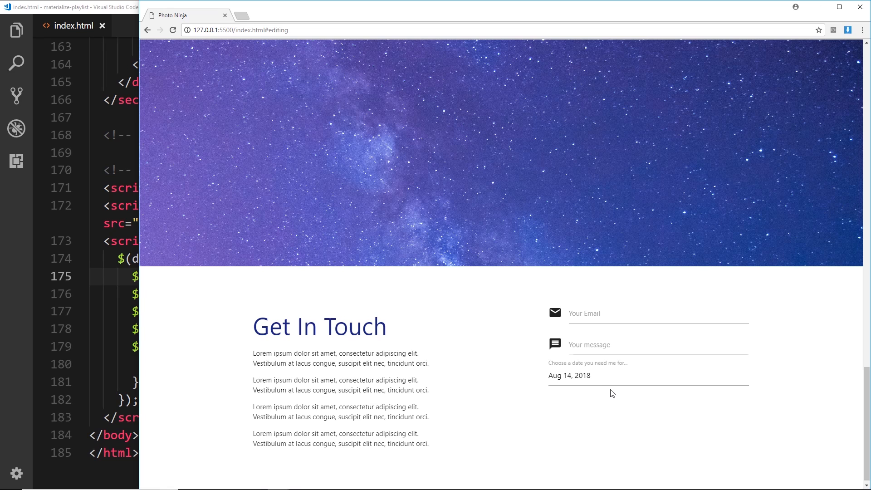
click(570, 376)
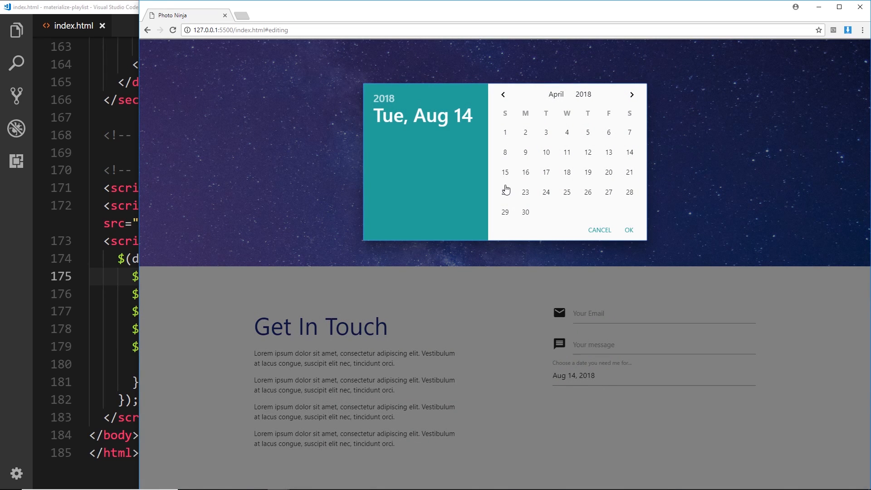
mouse_move(194, 331)
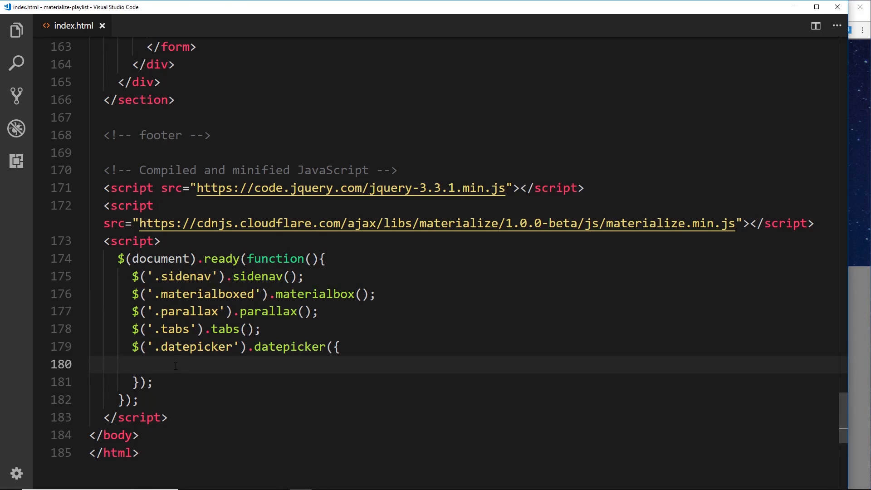
Add disableWeekends: true to the options and verify in Chrome by picking weekday Jun 22, 2018.
text(d)
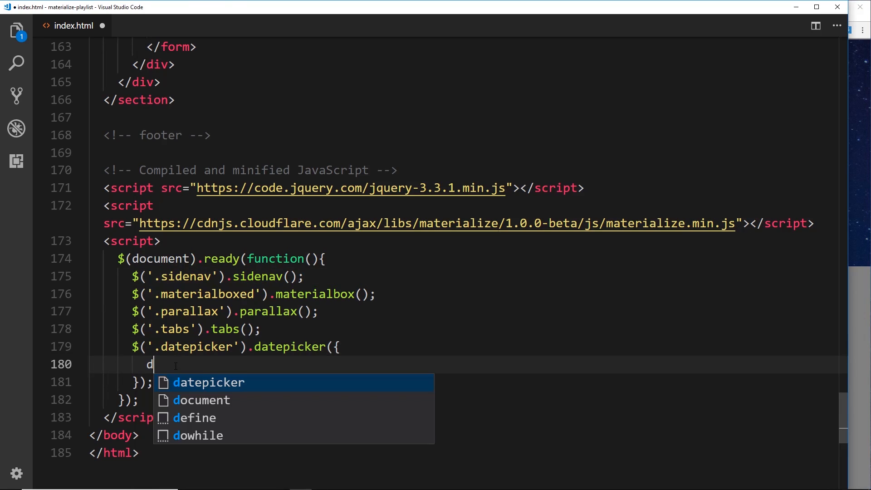
text(isableW)
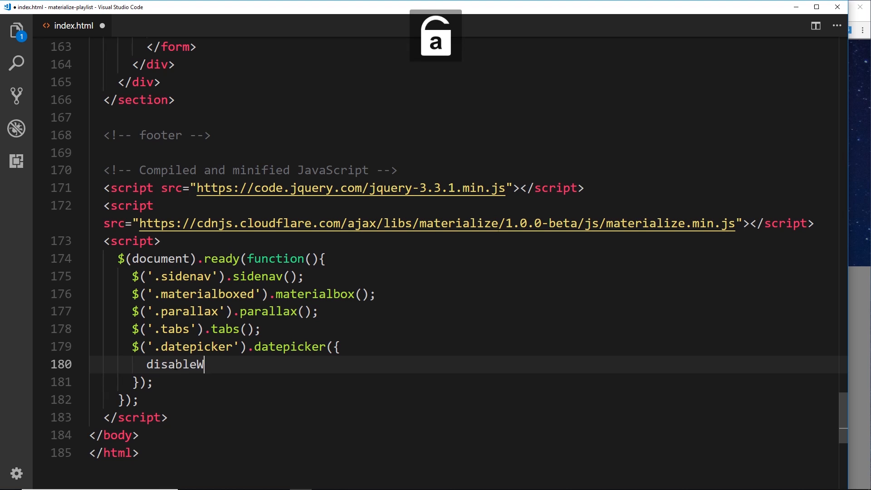
text(eekends)
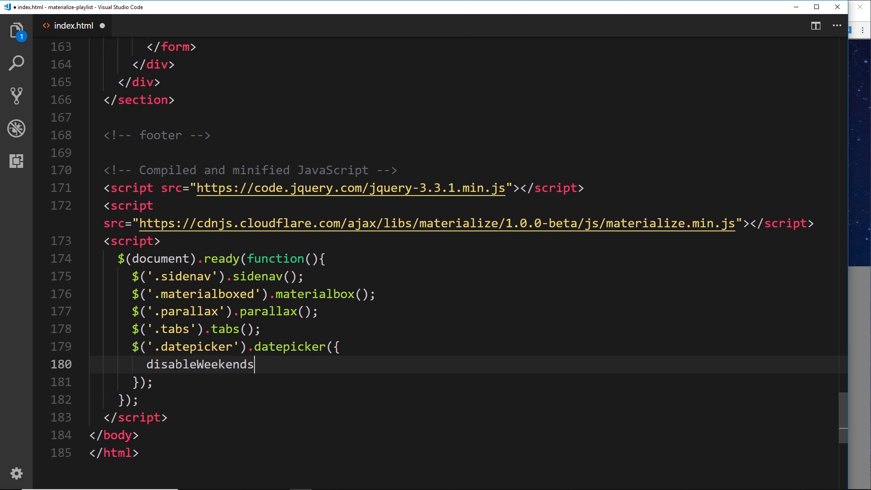
text(: true)
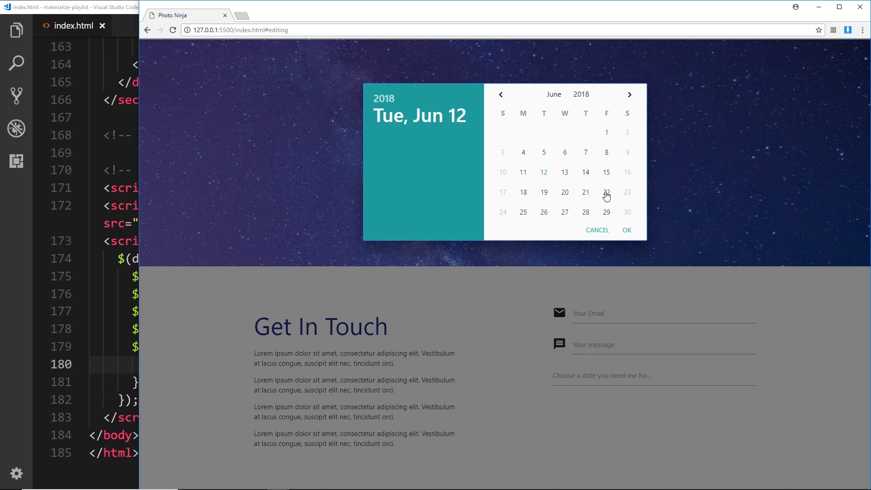
click(627, 231)
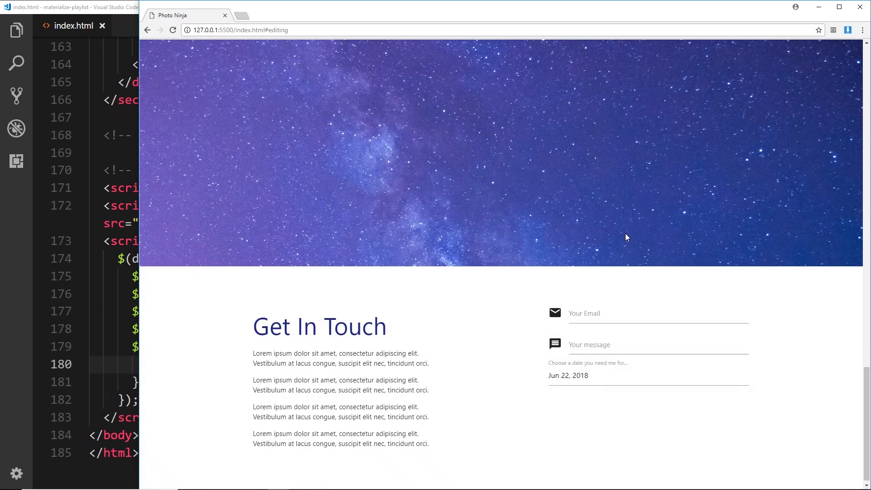
mouse_move(40, 361)
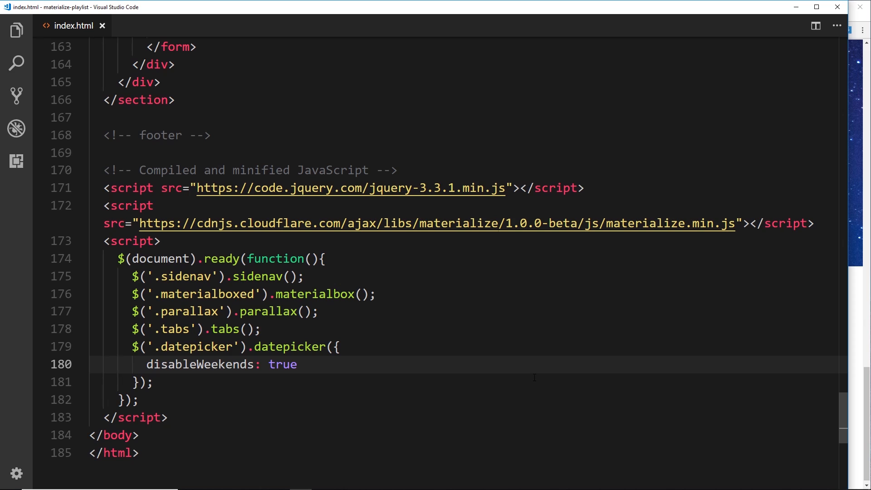
click(233, 387)
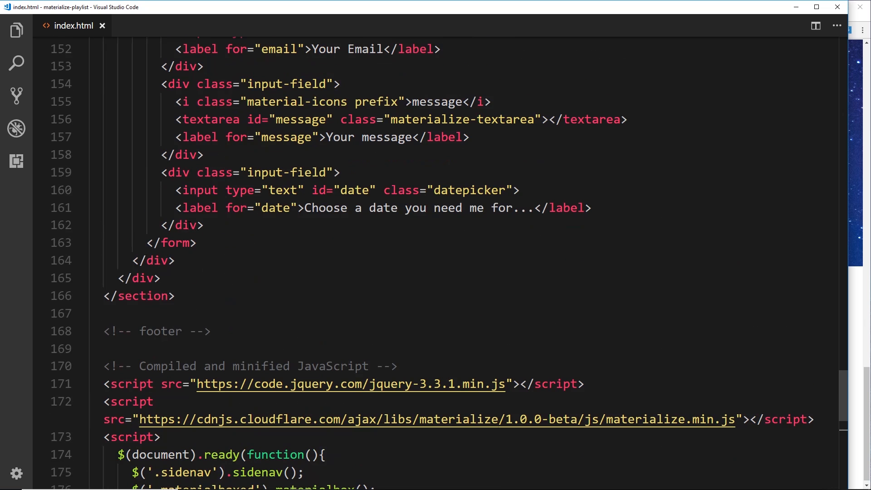
Add a new input-field div containing a <p>Services required...</p> paragraph.
key(Enter)
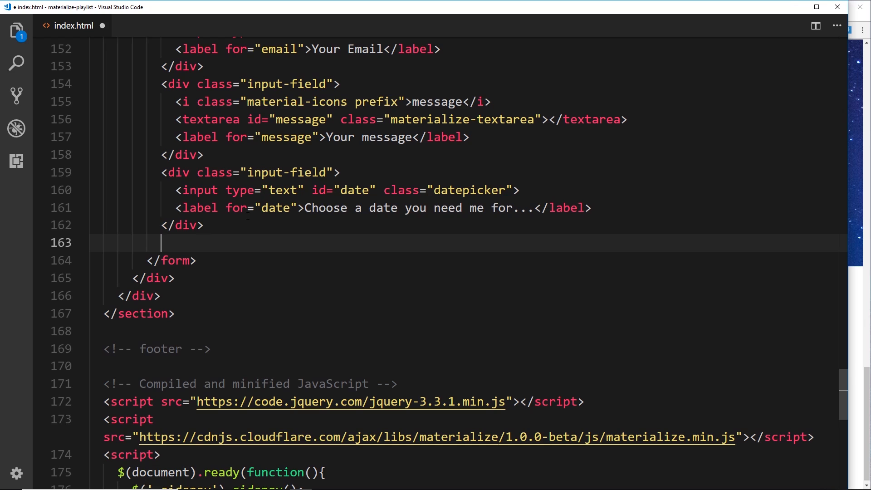
text(div.in)
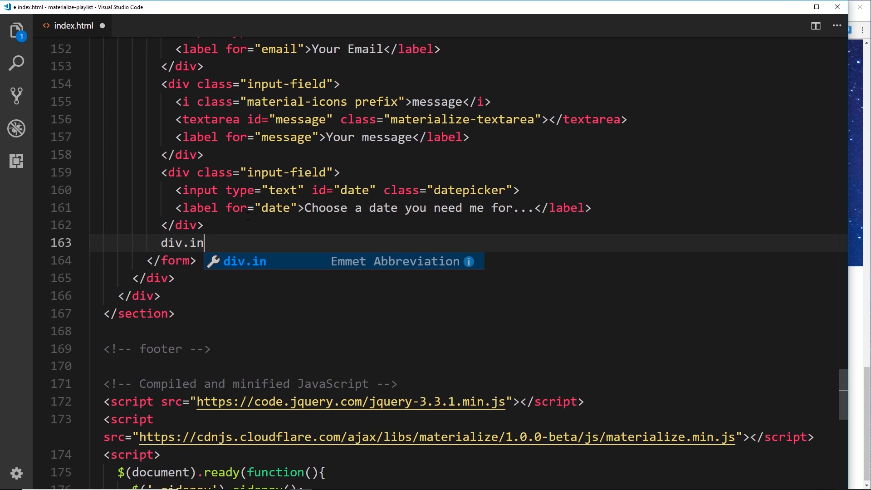
key(Tab)
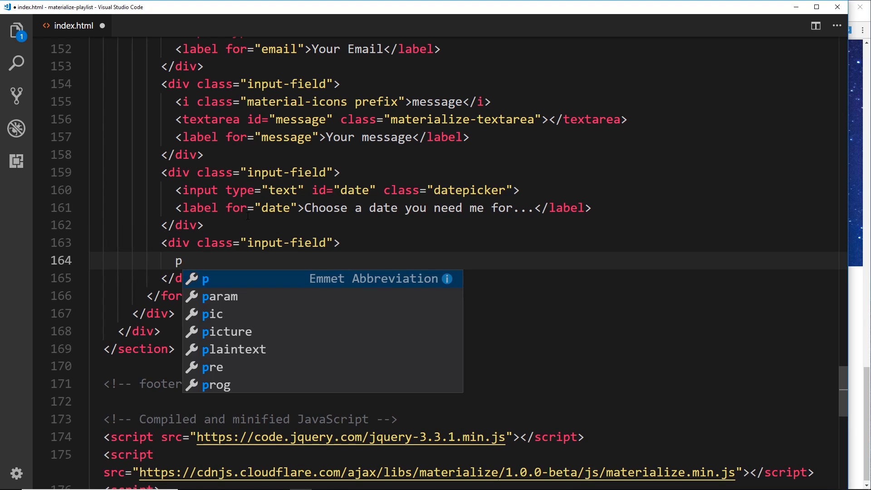
text(Services require</p>)
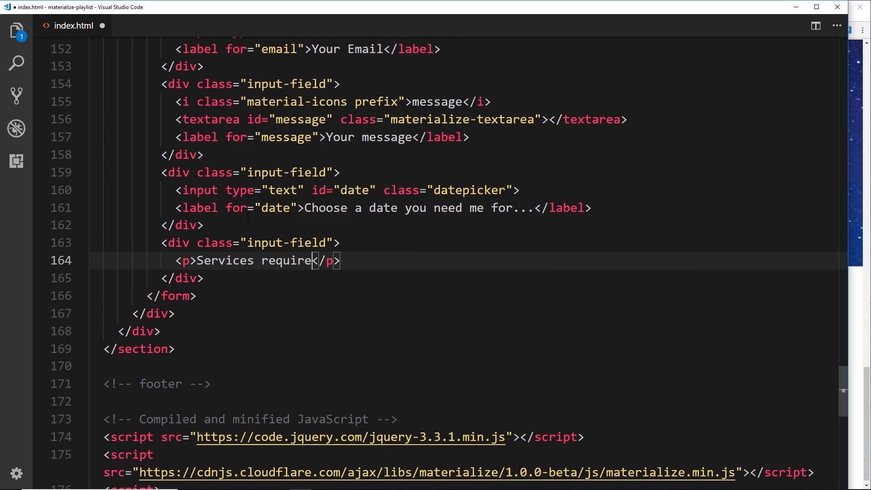
text(d...)
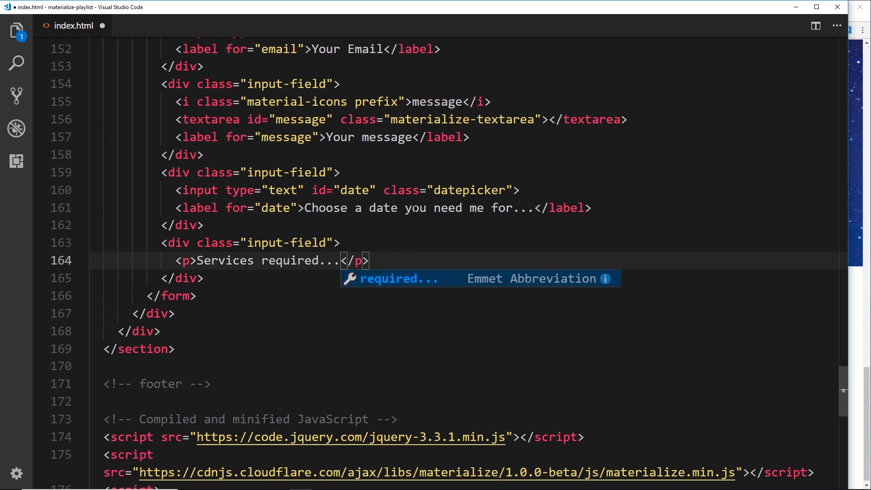
key(Enter)
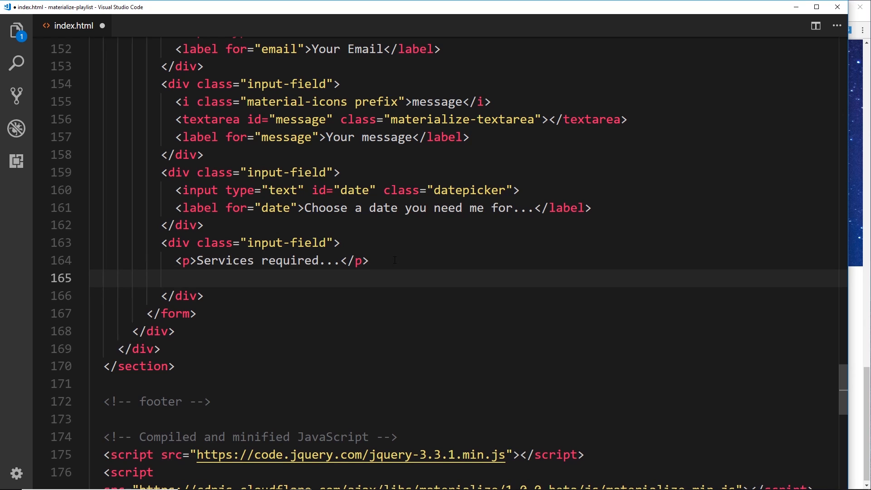
text(p>)
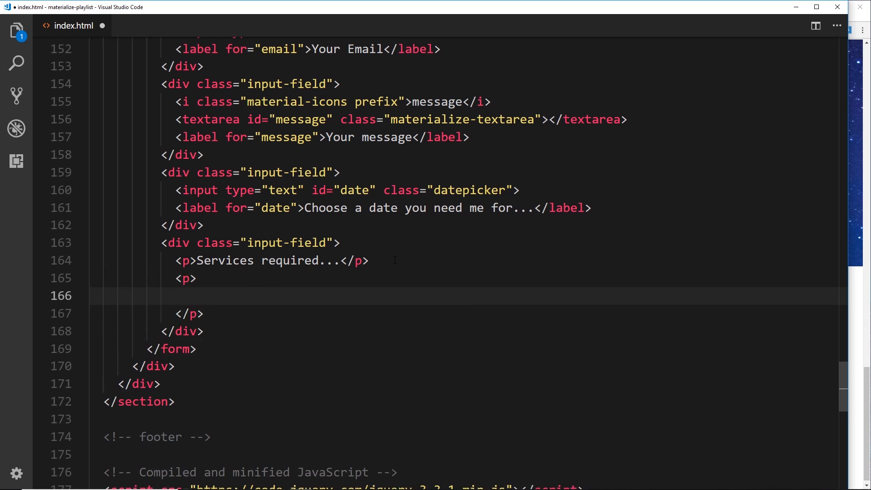
Build checkbox labels with spans for Photography and Editing inside the services block.
text(label)
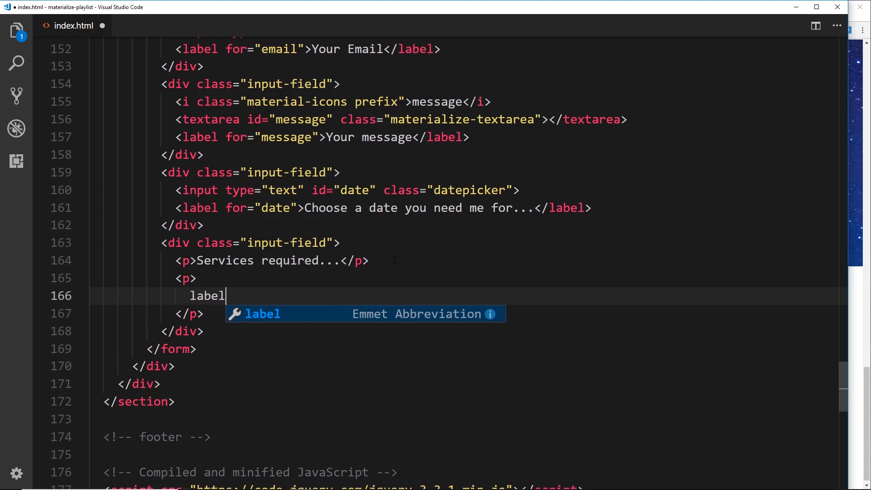
key(Tab)
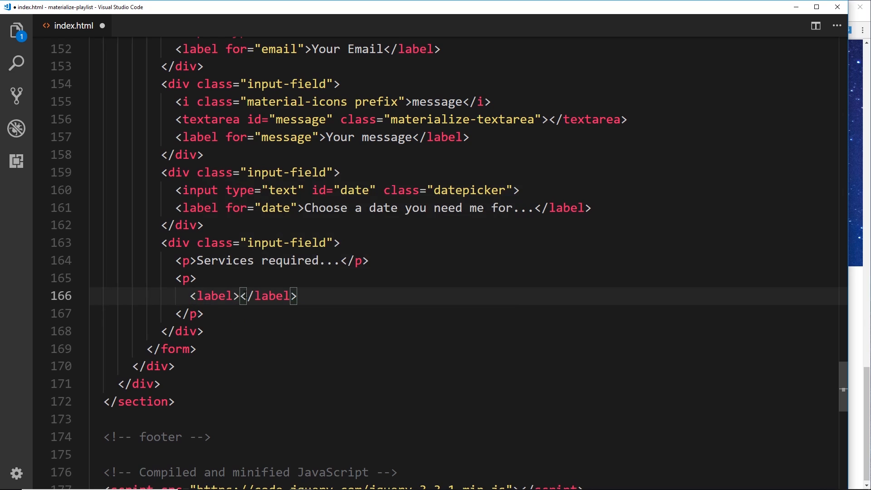
key(Enter)
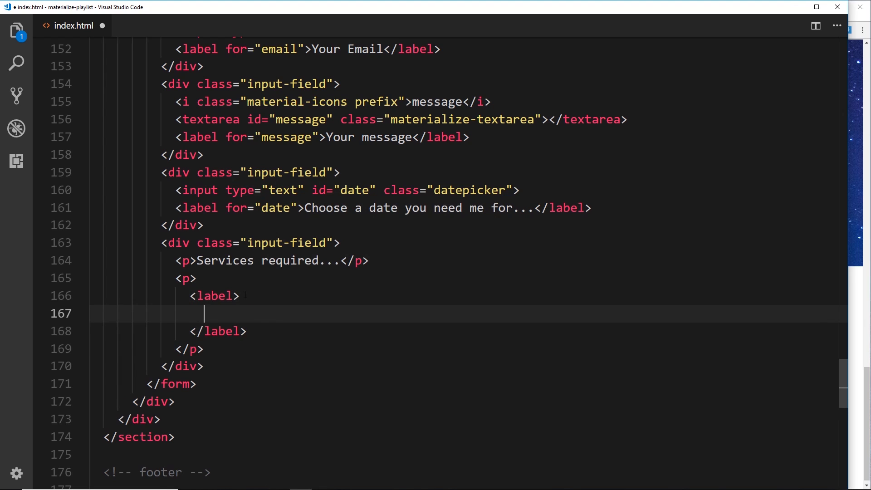
text(input type="text">)
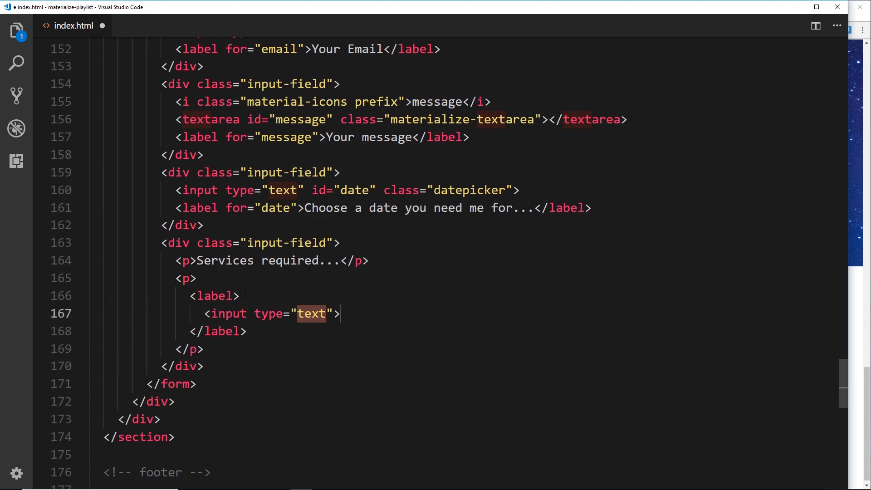
text(checkbox)
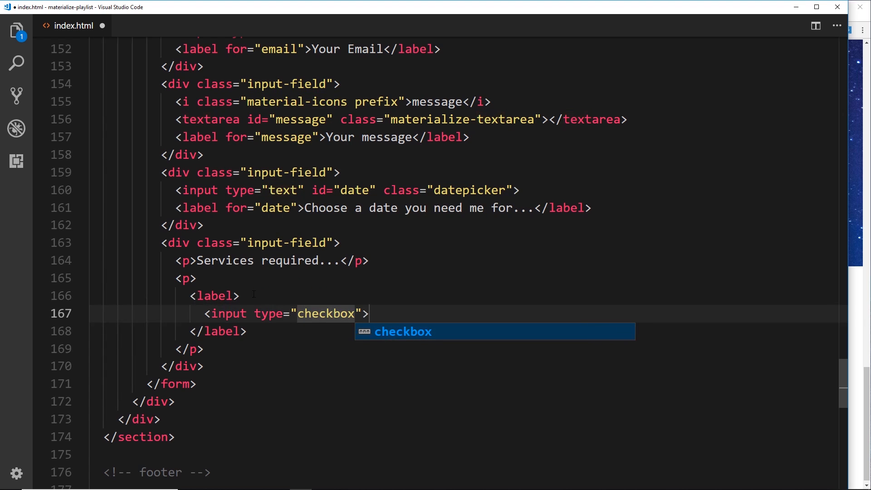
key(Enter)
text(<span></span>)
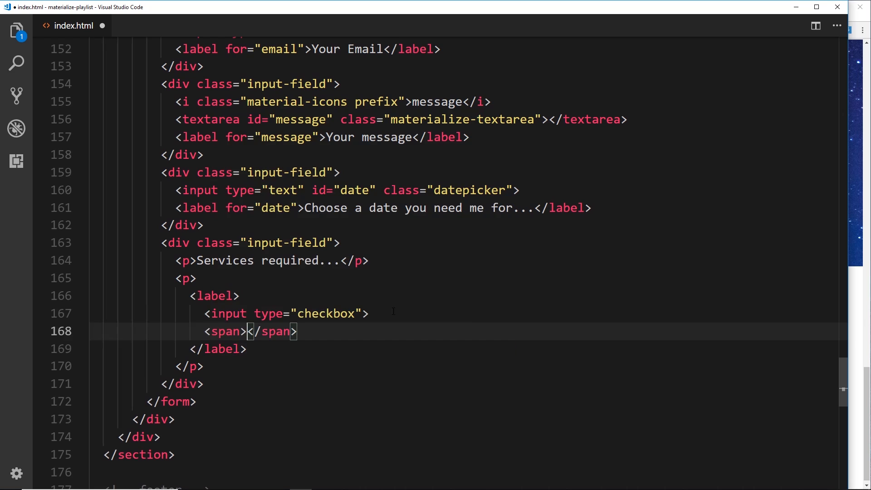
text(Ph)
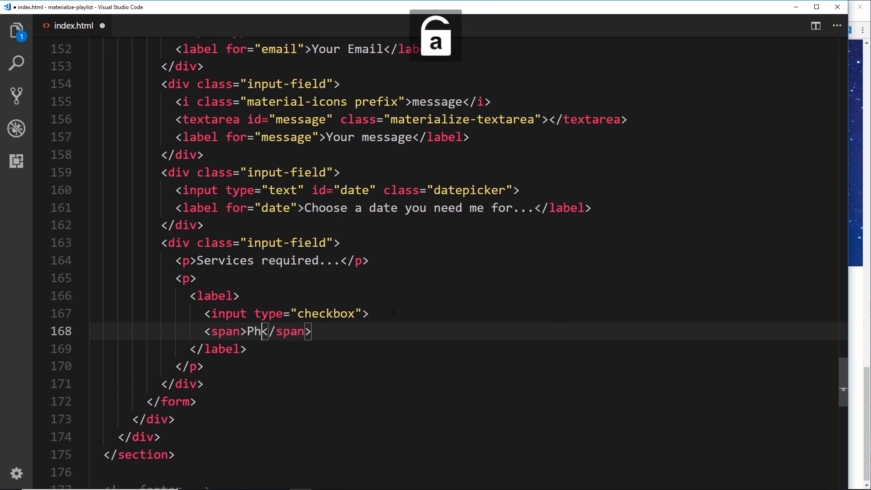
text(otograp)
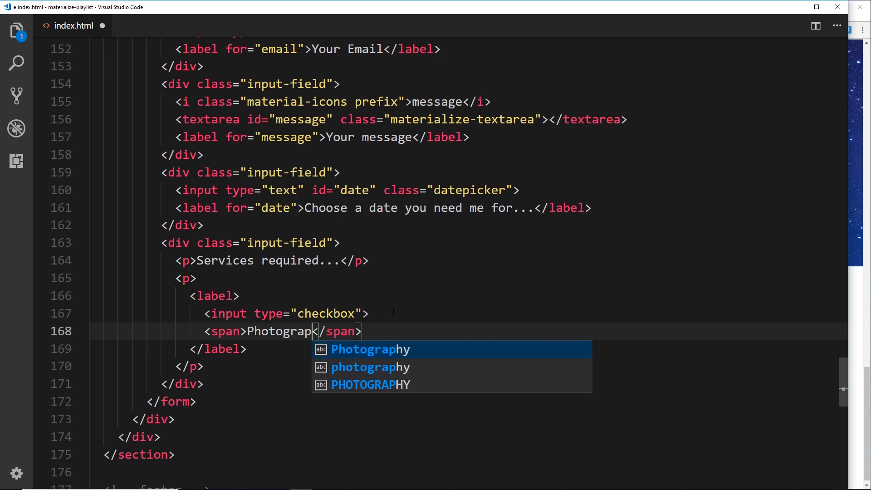
text(hy)
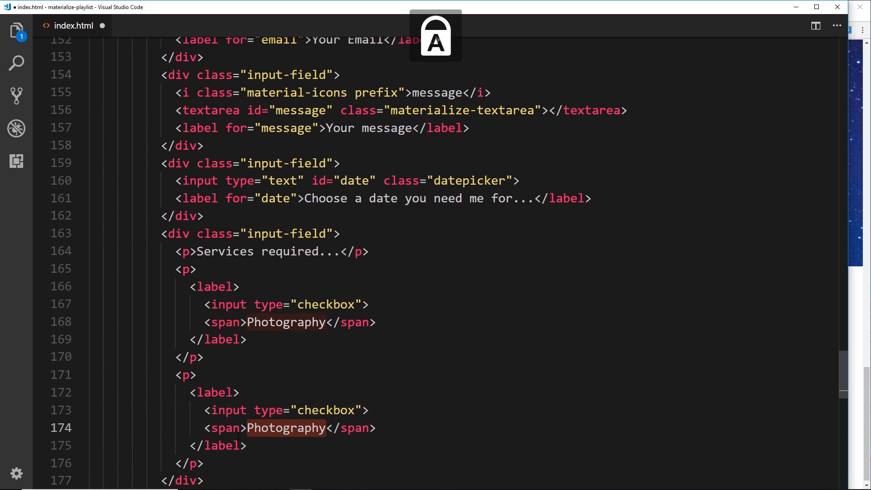
text(Editing)
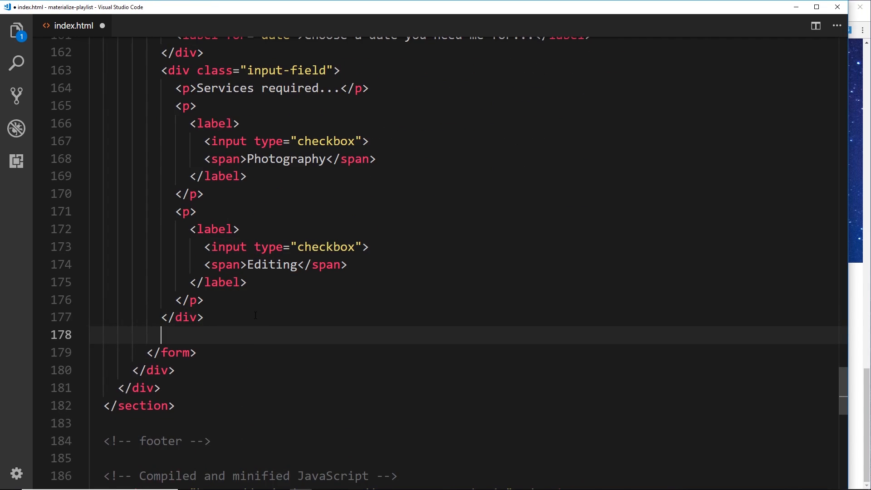
End the form with a div.input-field.center holding a button.btn labelled Submit.
text(div)
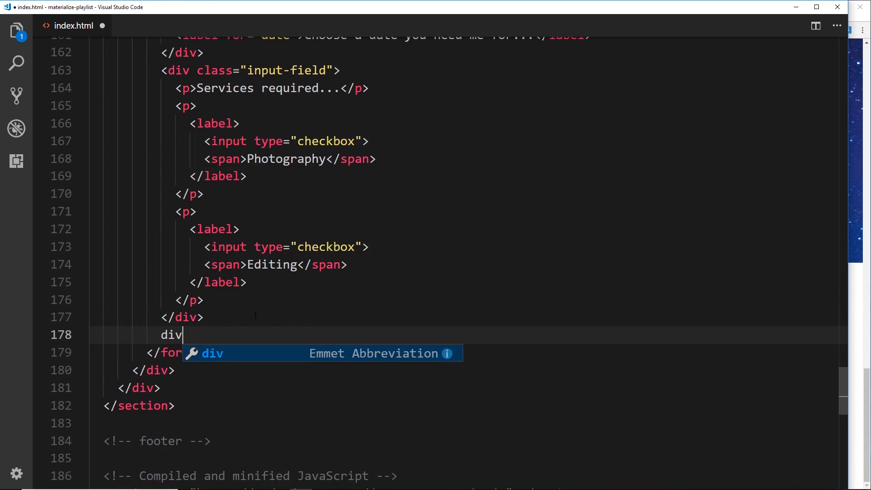
text(.inp)
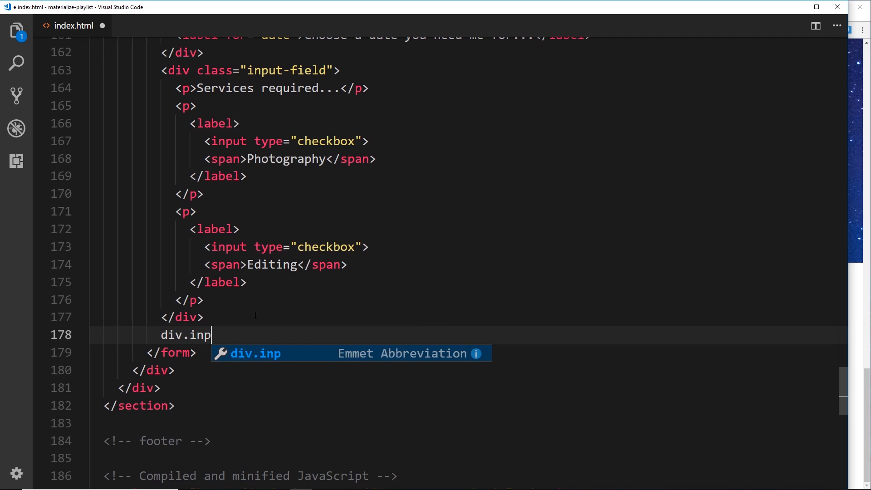
key(Tab)
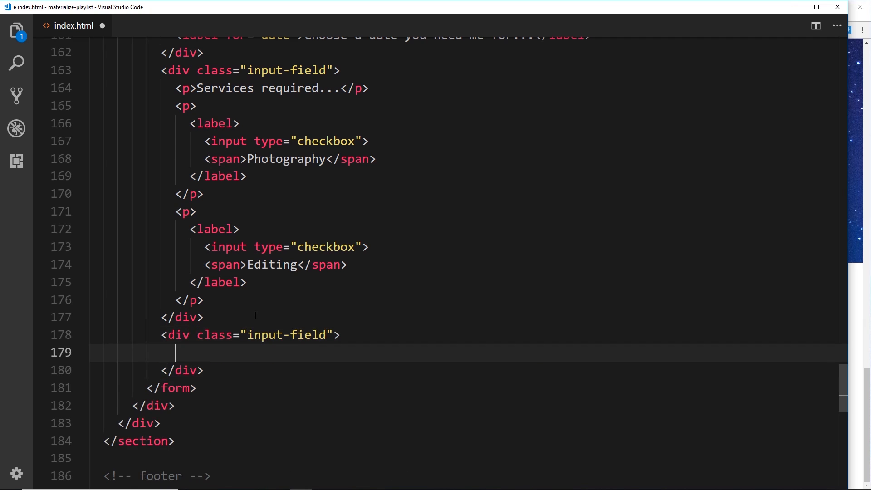
text(b)
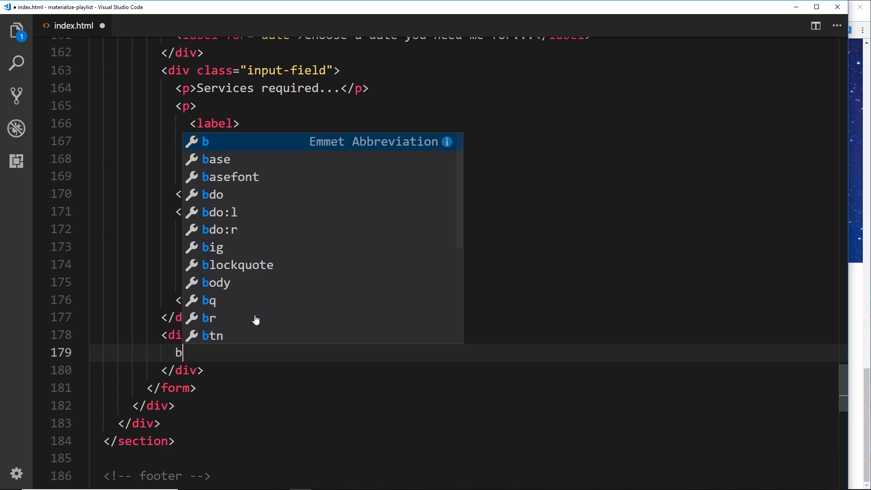
text(utton.btn)
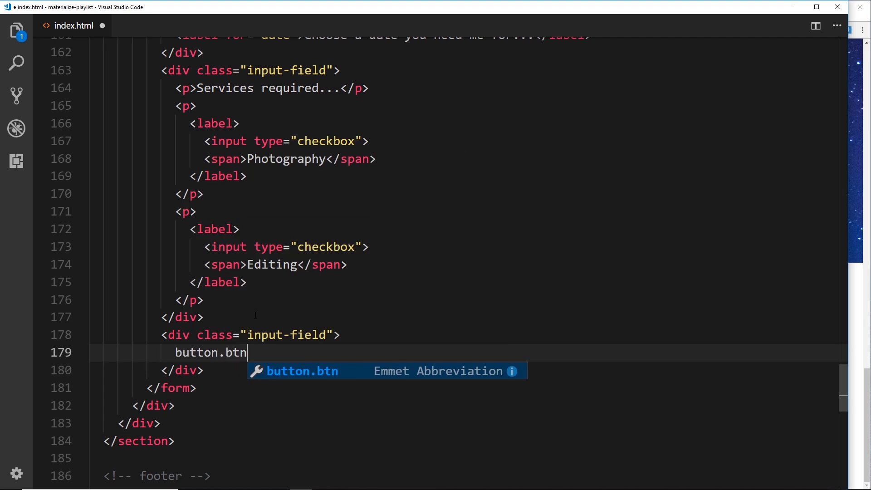
text(Su</button>)
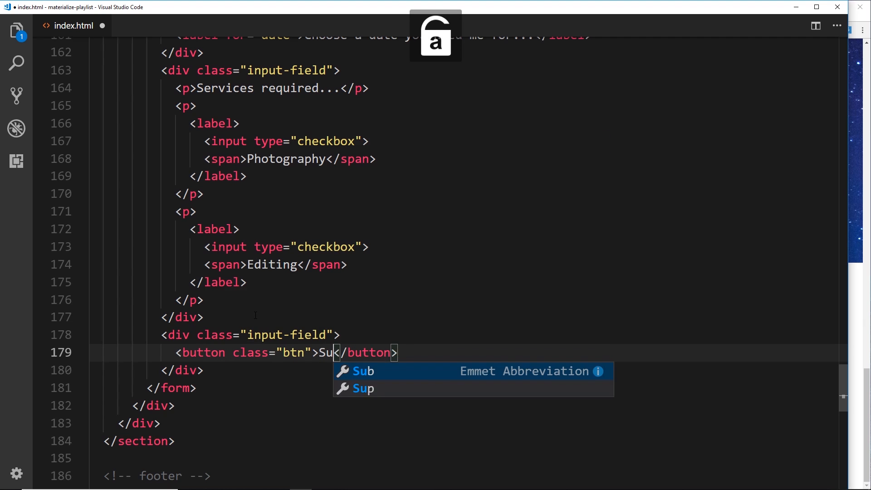
text(bmit)
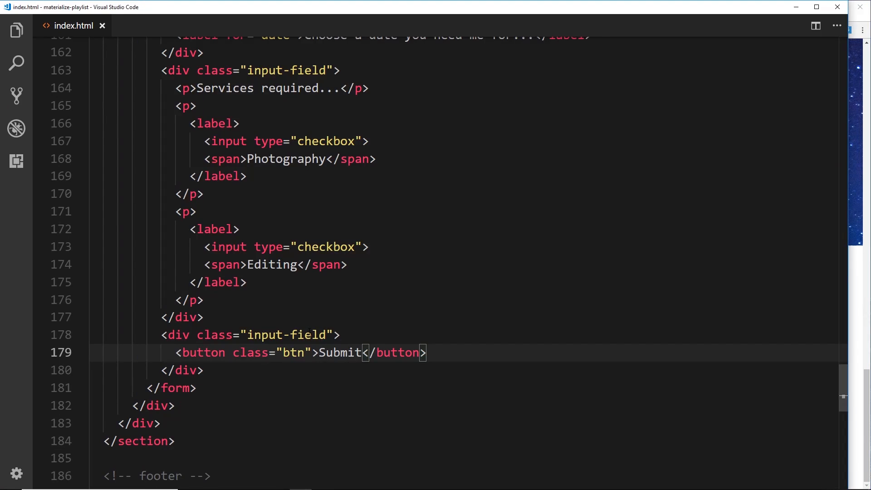
text(c)
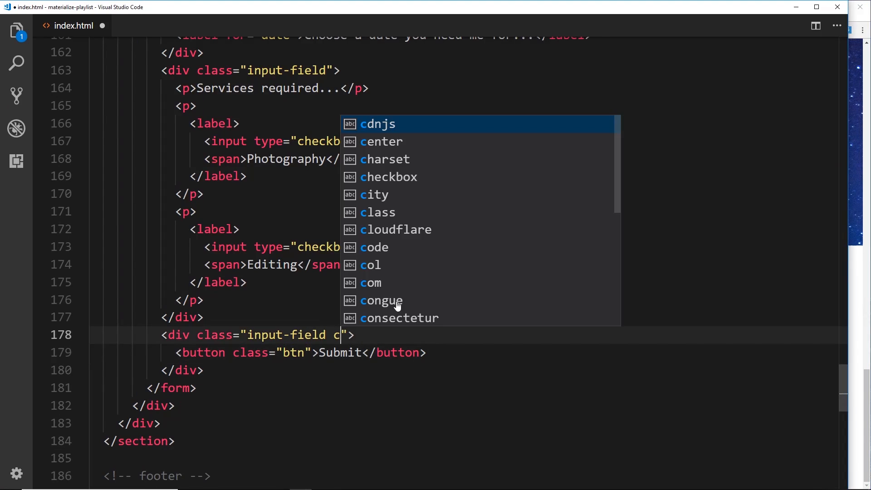
text(enter)
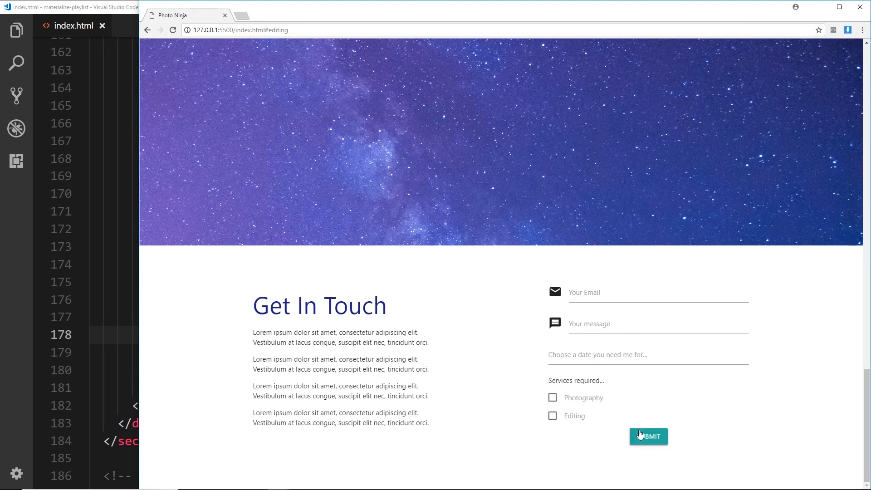
mouse_move(669, 357)
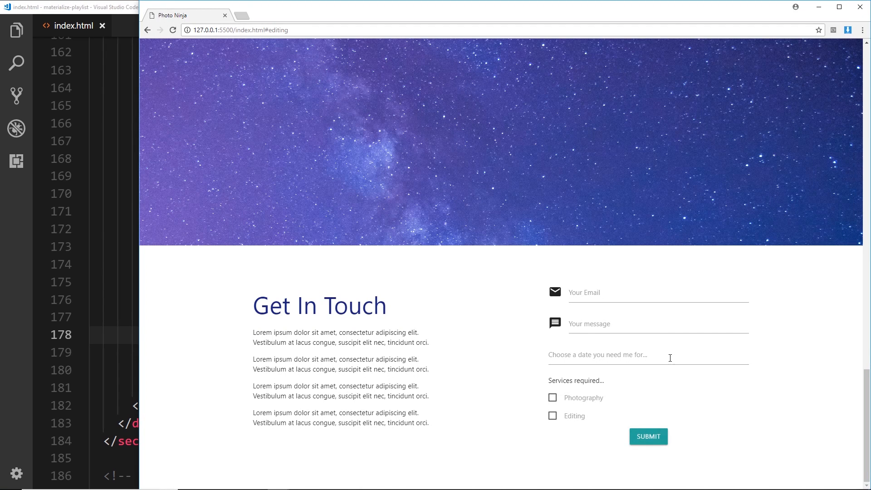
mouse_move(803, 340)
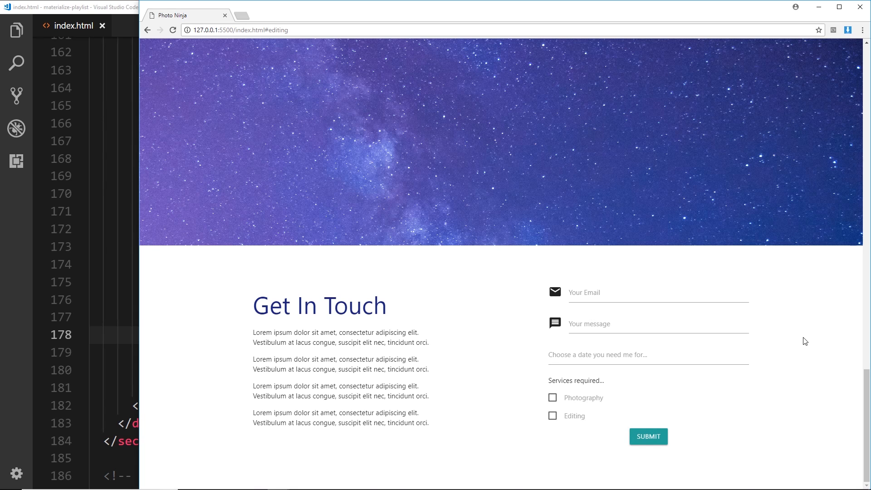
mouse_move(590, 477)
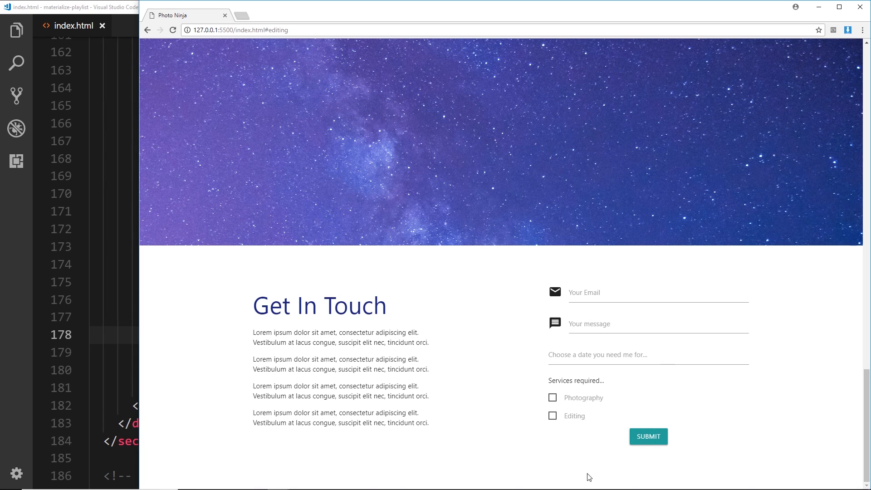